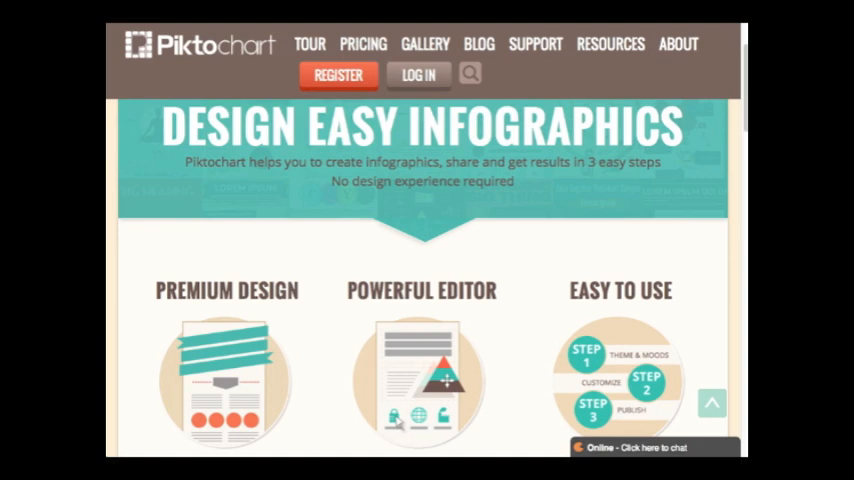
pyautogui.moveTo(736, 248)
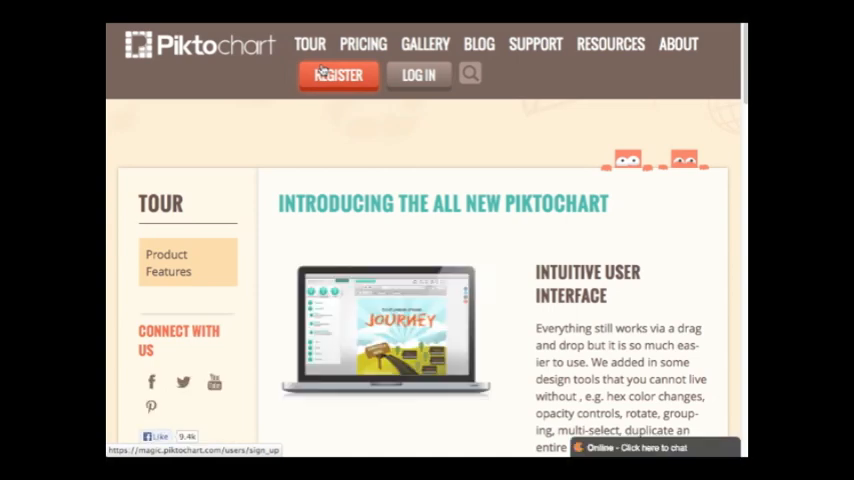
# - Scroll down the Tour page through the editor, charts, graphics and export feature sections
pyautogui.scroll(-3)
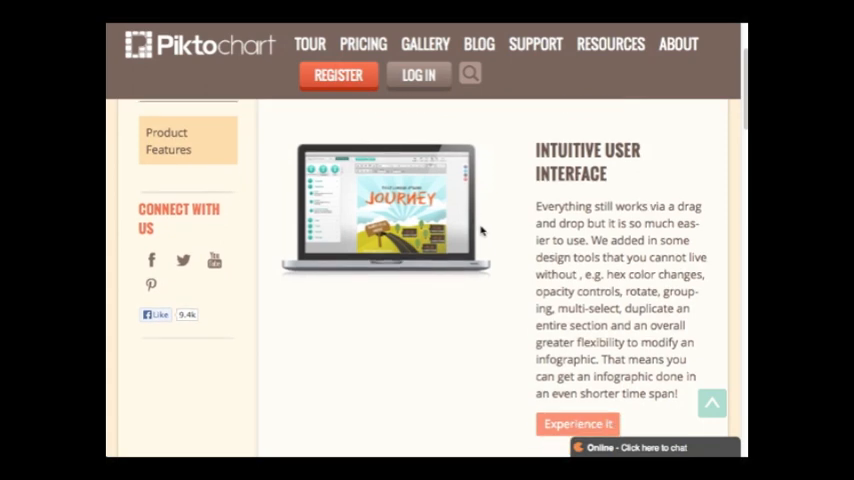
pyautogui.scroll(-3)
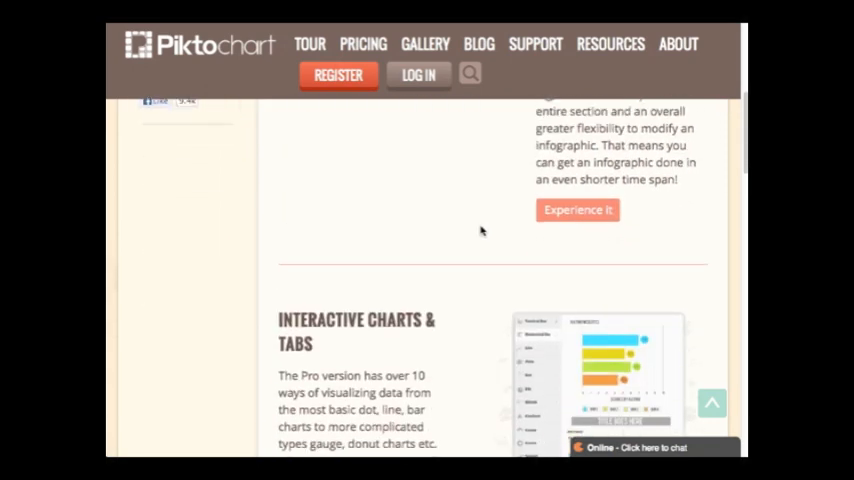
pyautogui.scroll(-3)
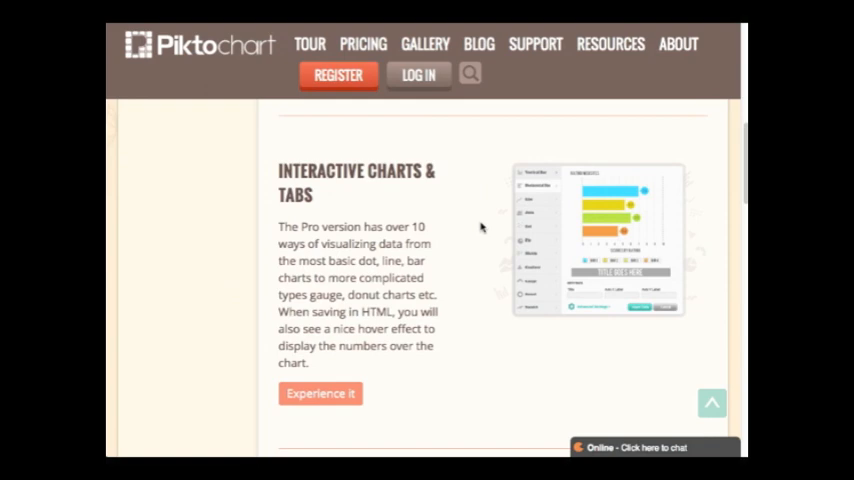
pyautogui.scroll(-3)
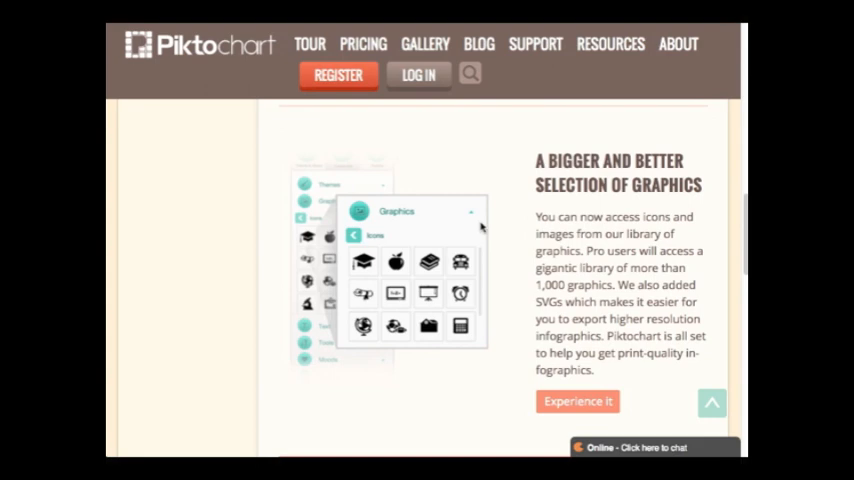
pyautogui.scroll(-3)
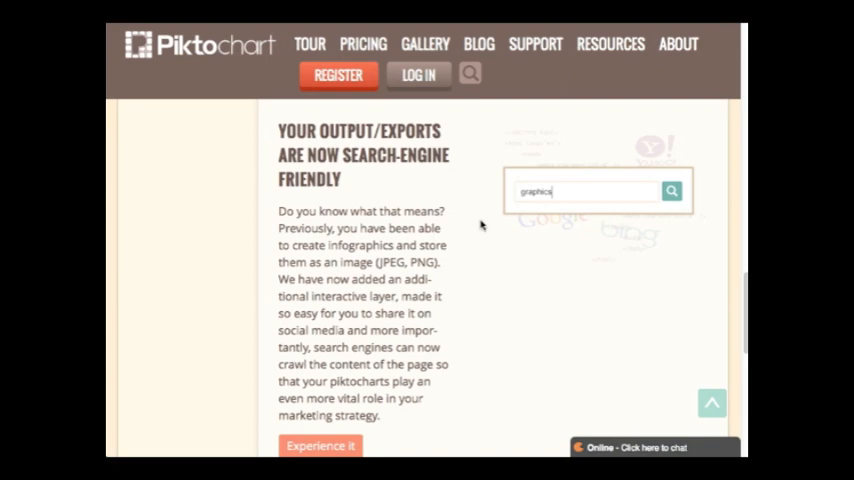
pyautogui.scroll(-3)
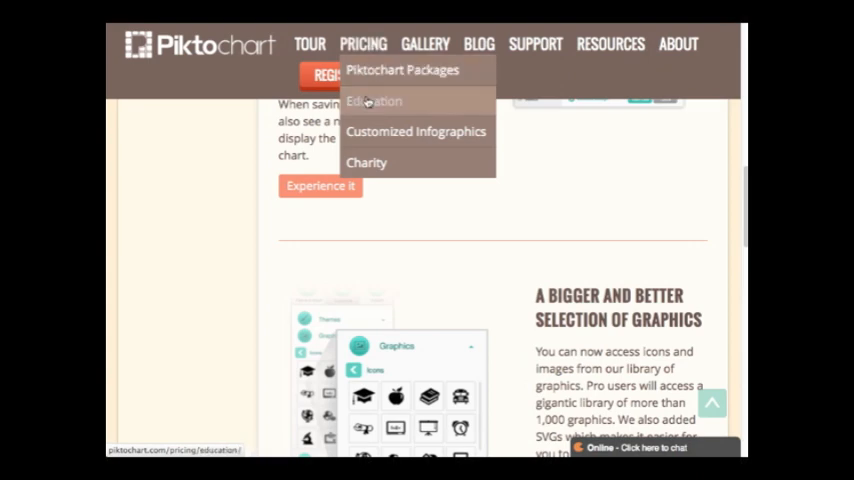
# - Open the Education pricing page with its free plan and $39.99 annual Pro plan
pyautogui.click(372, 100)
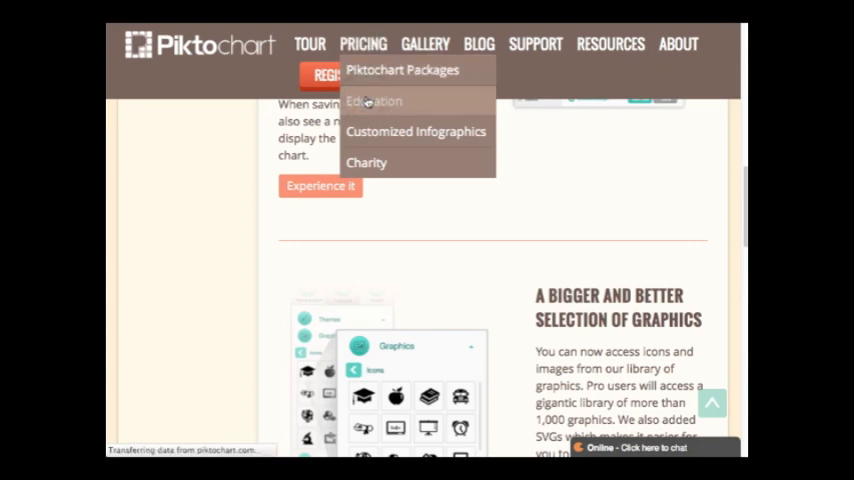
pyautogui.click(374, 100)
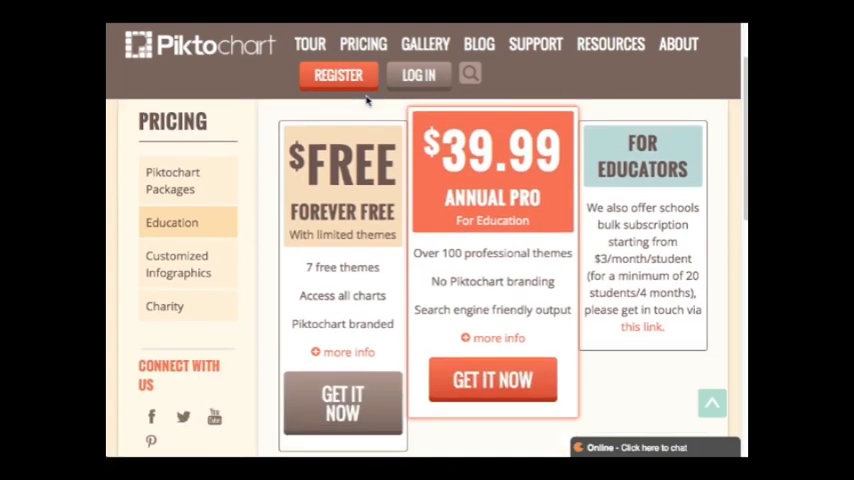
pyautogui.moveTo(276, 166)
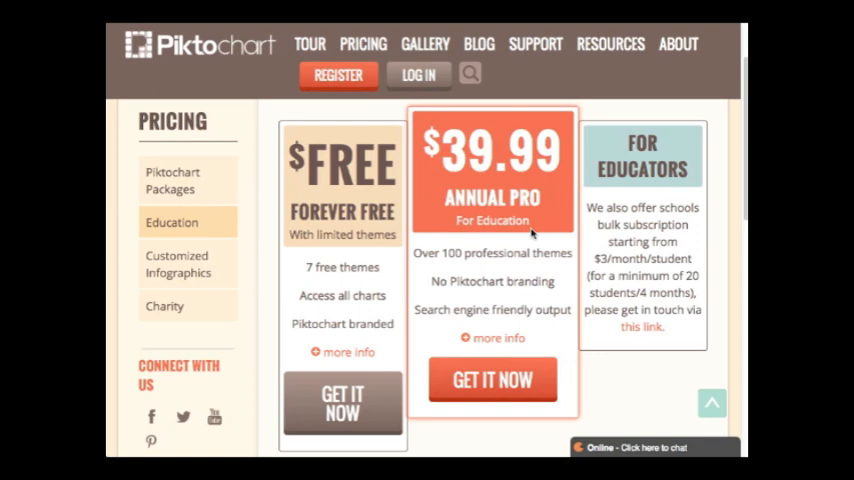
pyautogui.moveTo(568, 212)
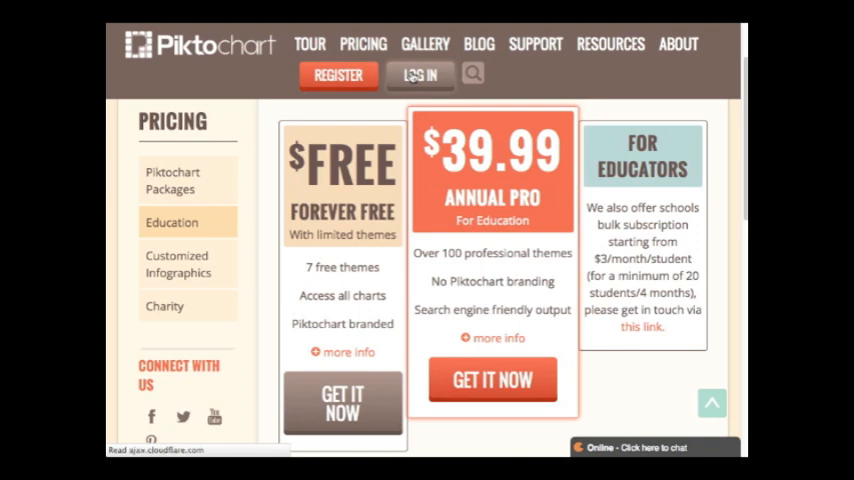
# - Log in to the Piktochart account and land on the theme gallery
pyautogui.click(420, 76)
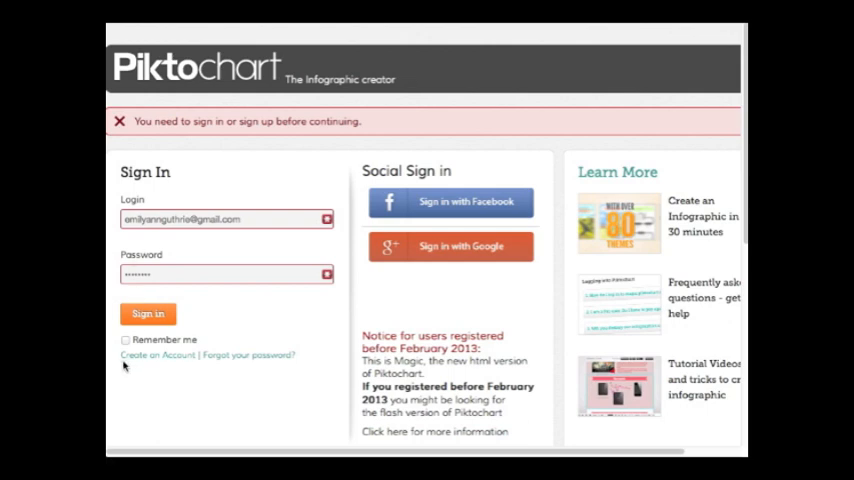
pyautogui.click(148, 312)
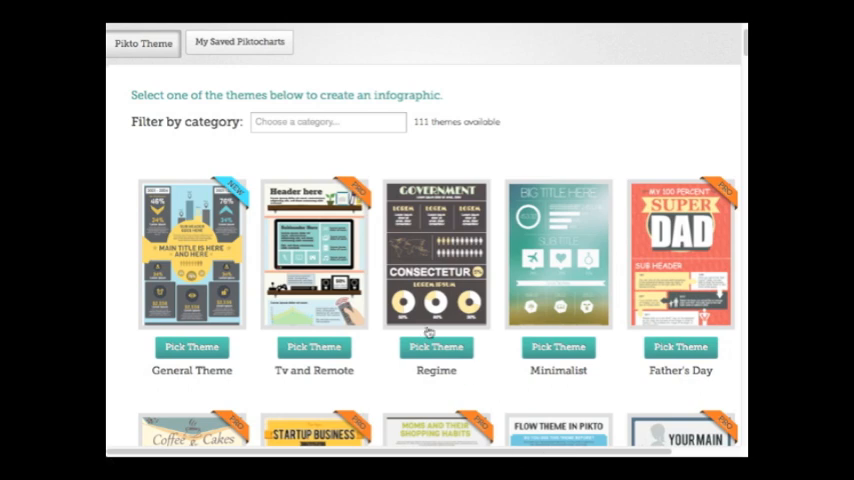
pyautogui.click(328, 120)
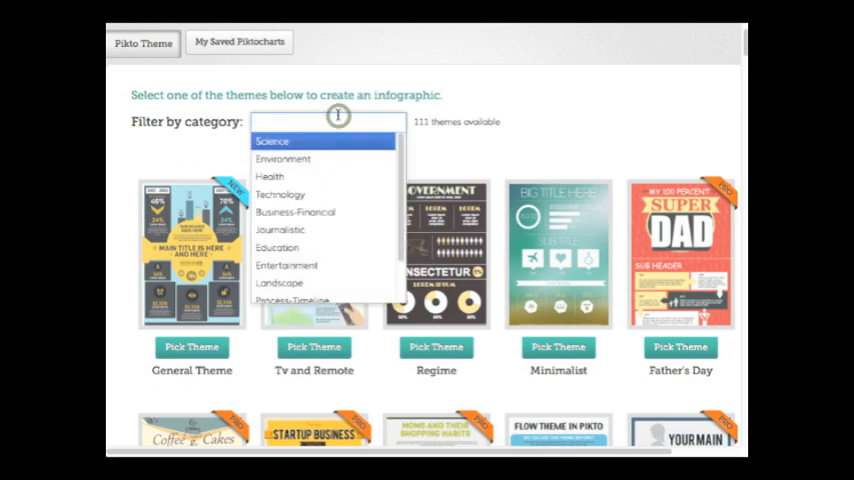
pyautogui.scroll(-3)
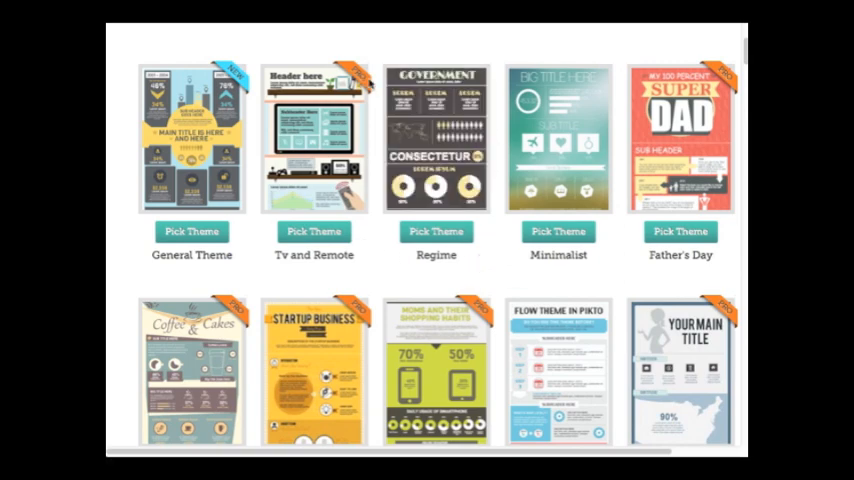
pyautogui.moveTo(390, 46)
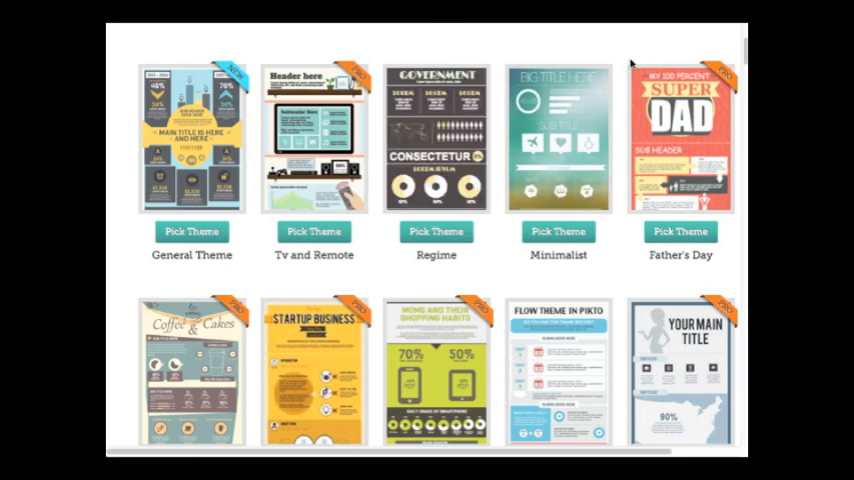
pyautogui.scroll(-3)
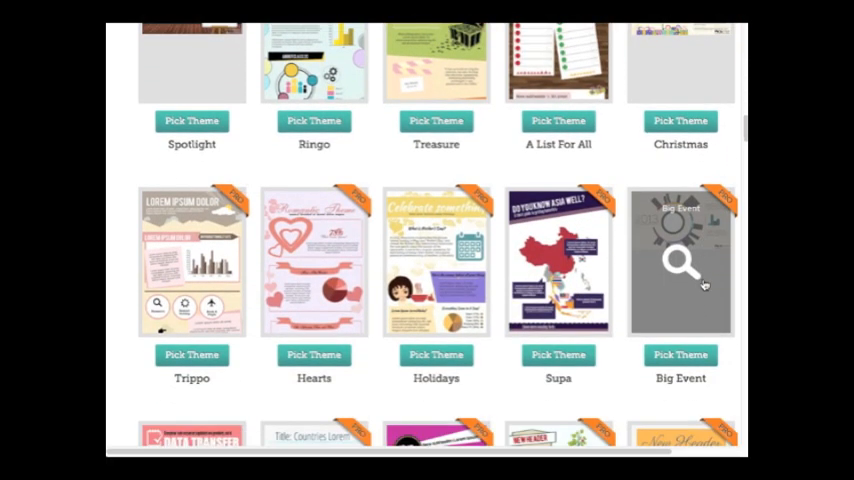
pyautogui.scroll(-3)
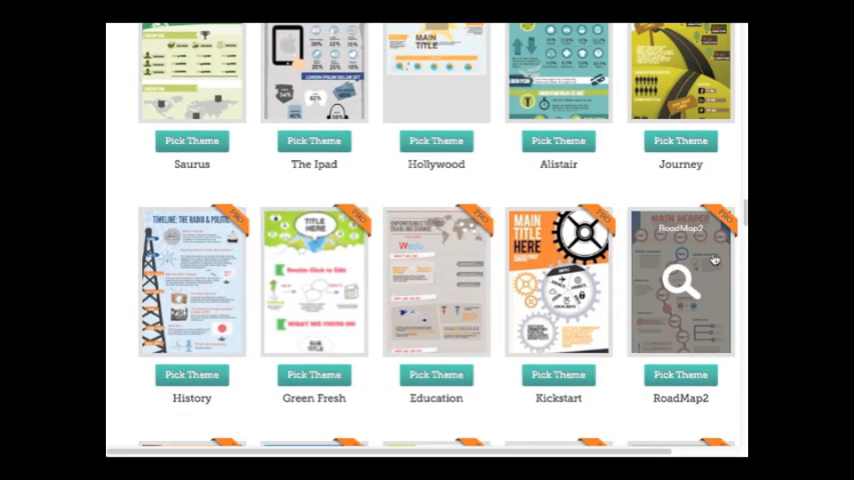
pyautogui.scroll(-3)
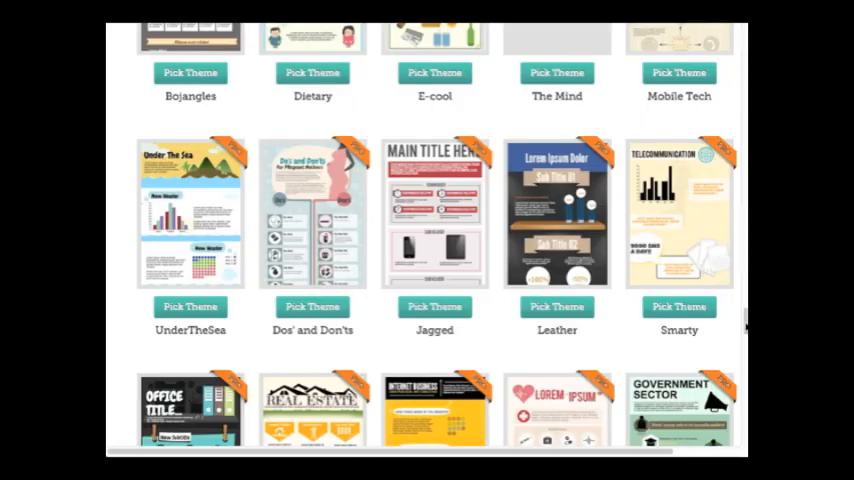
pyautogui.scroll(-3)
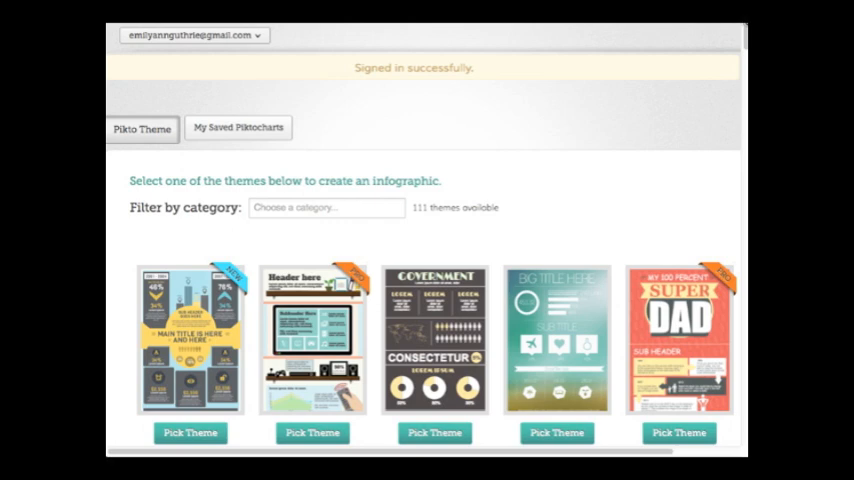
pyautogui.moveTo(712, 136)
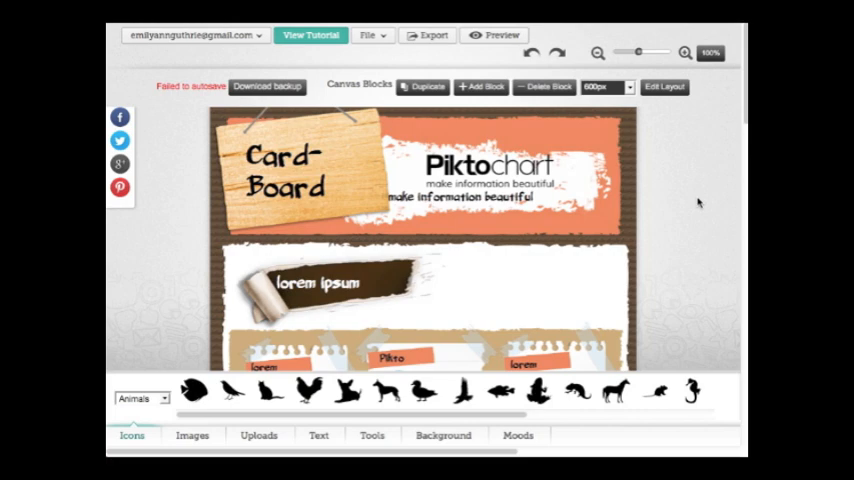
pyautogui.moveTo(612, 200)
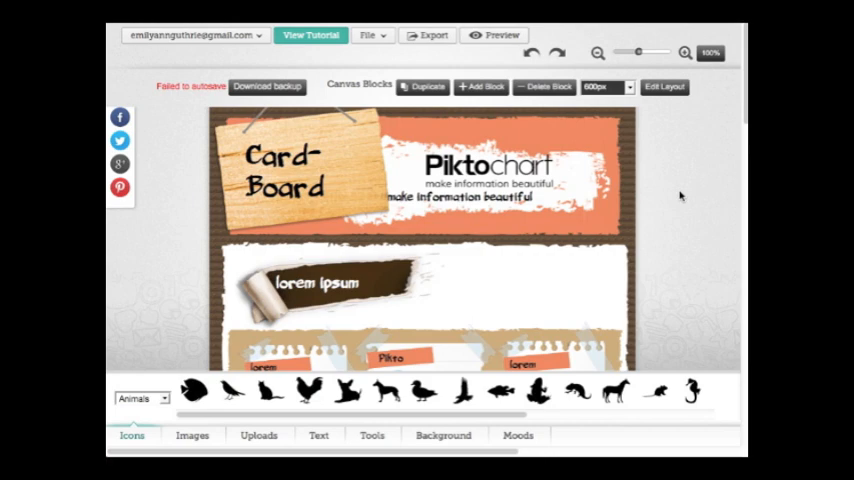
pyautogui.moveTo(680, 160)
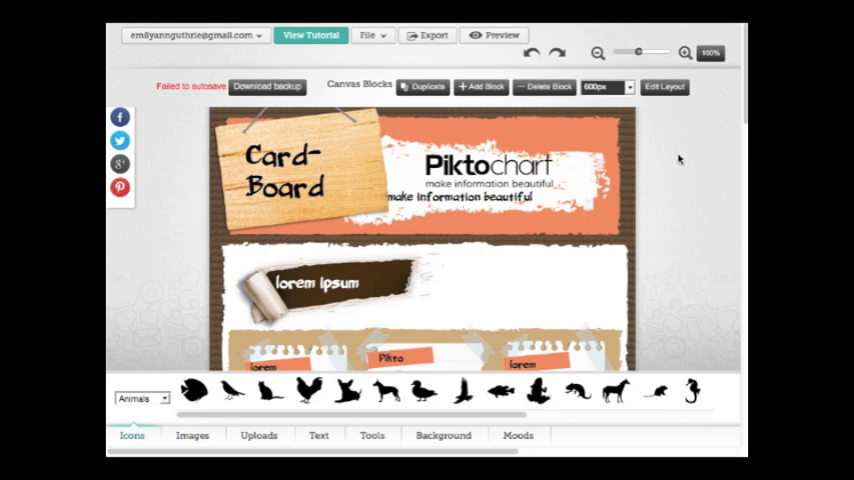
# - Open and close the File menu in the Card-Board infographic editor without choosing anything
pyautogui.click(368, 36)
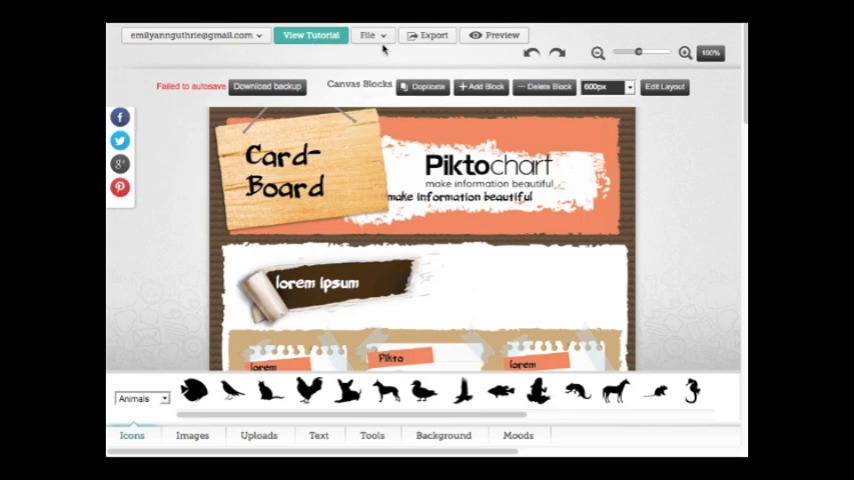
pyautogui.click(368, 36)
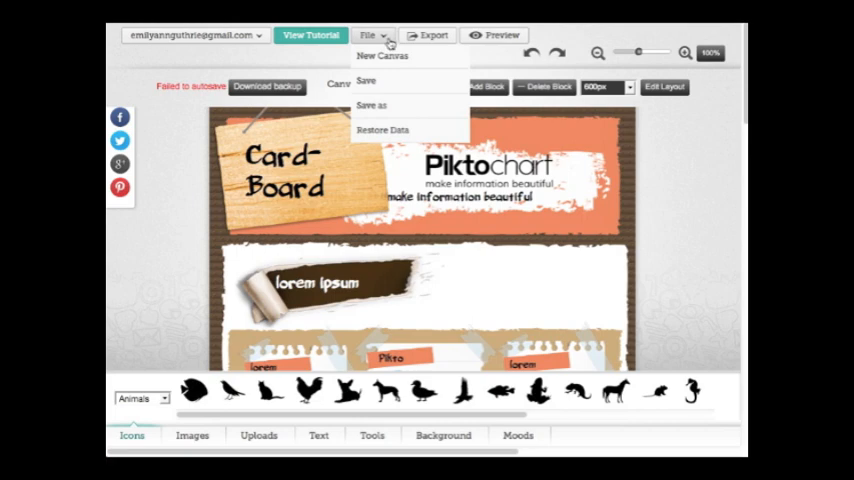
pyautogui.click(368, 36)
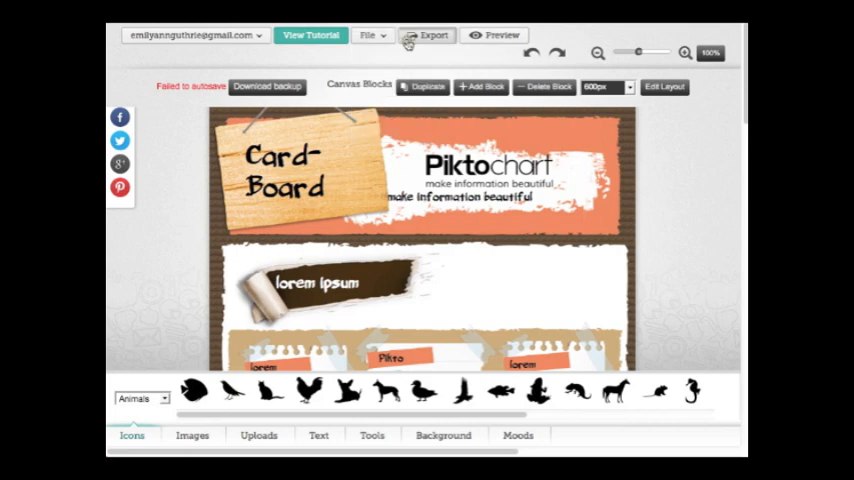
pyautogui.click(428, 36)
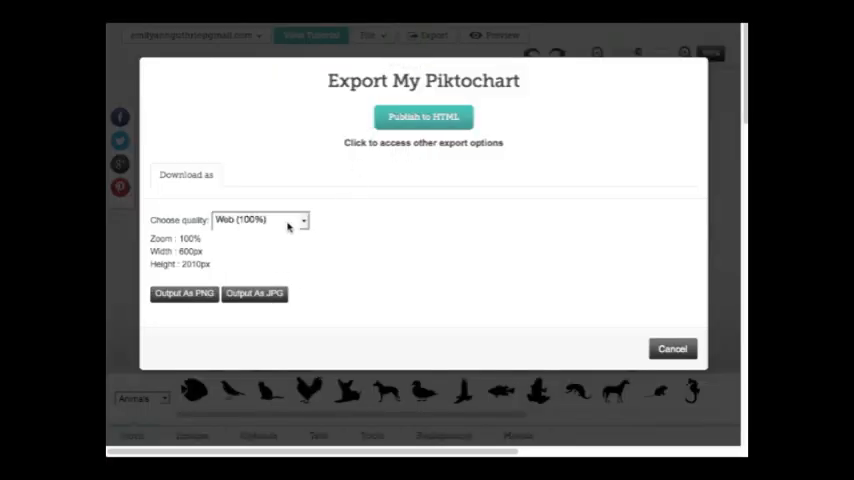
pyautogui.click(258, 220)
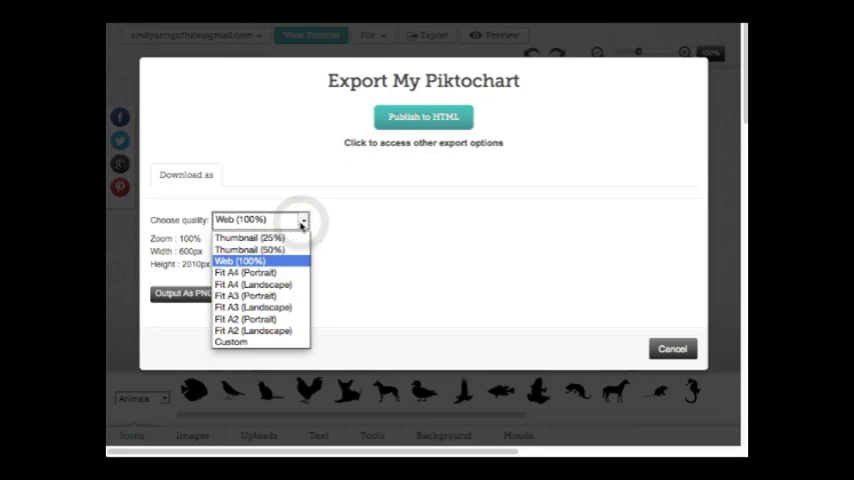
pyautogui.click(258, 220)
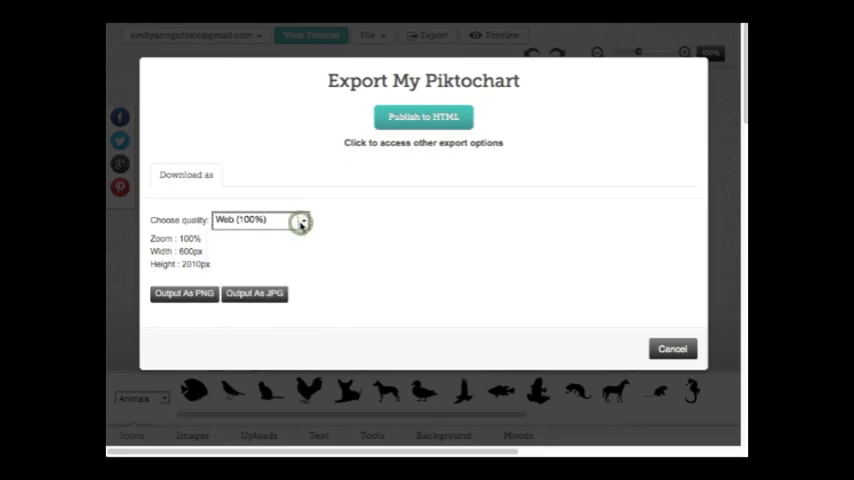
pyautogui.click(672, 348)
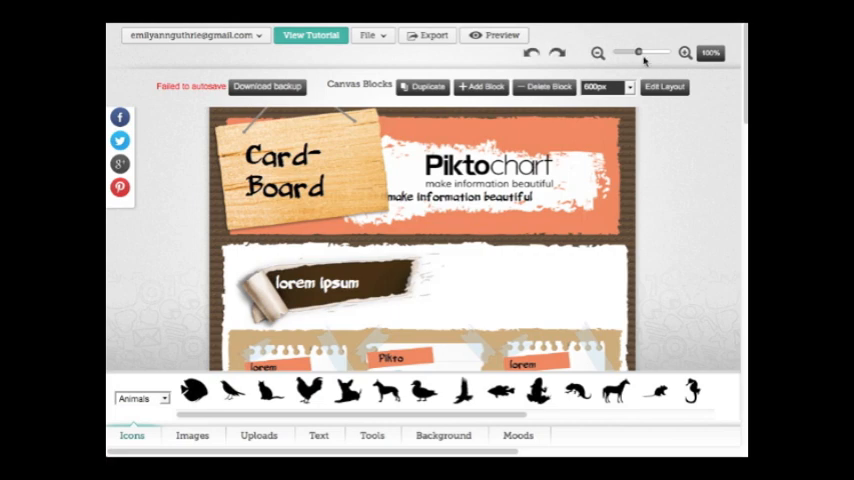
pyautogui.moveTo(636, 52); pyautogui.dragTo(650, 52)
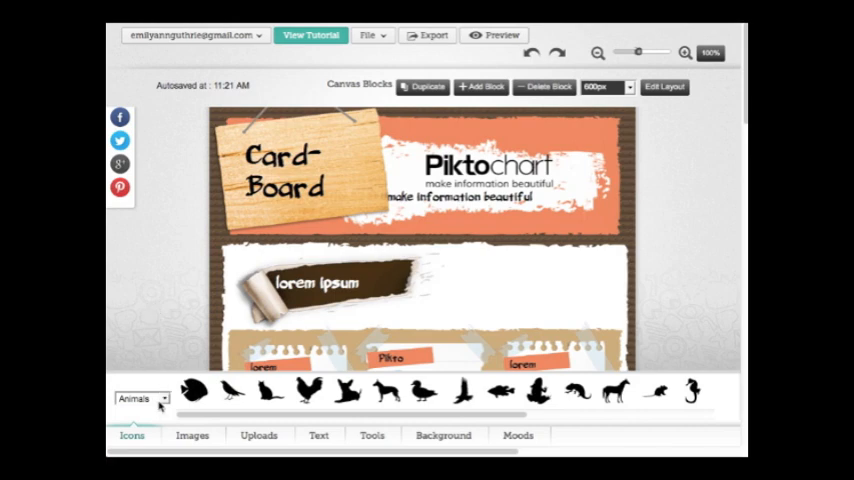
pyautogui.moveTo(596, 400)
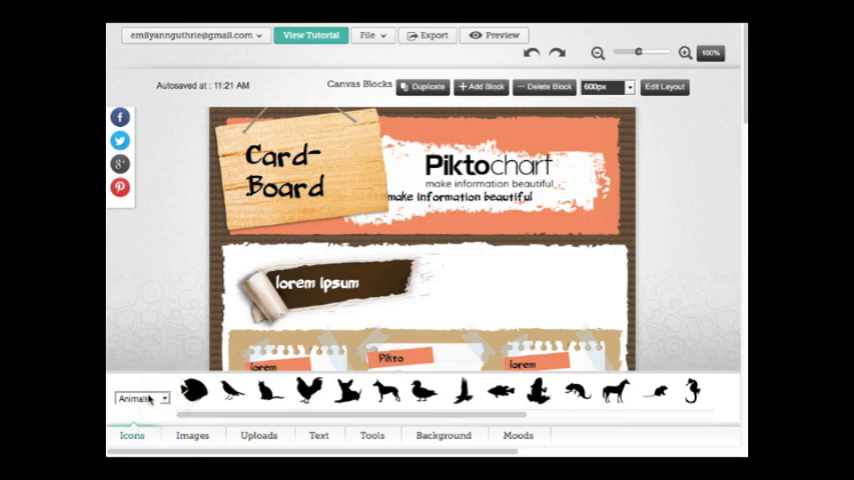
# - Browse the image library, then switch to the Text header elements
pyautogui.click(140, 398)
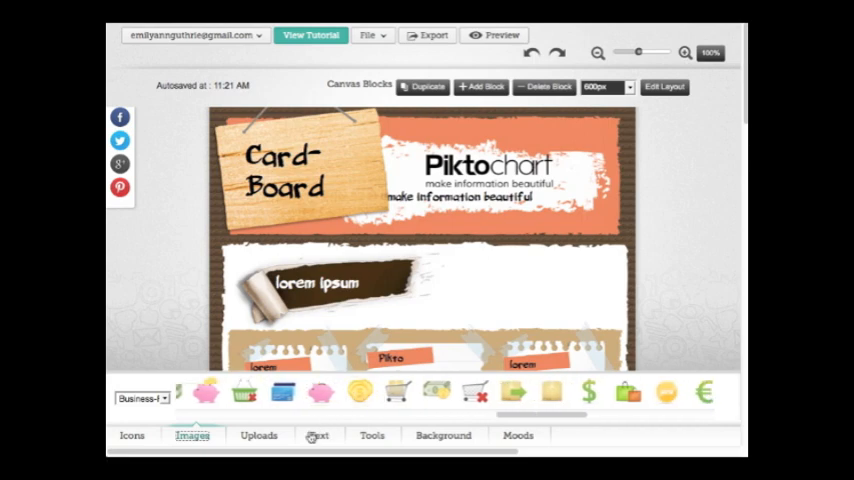
pyautogui.click(258, 436)
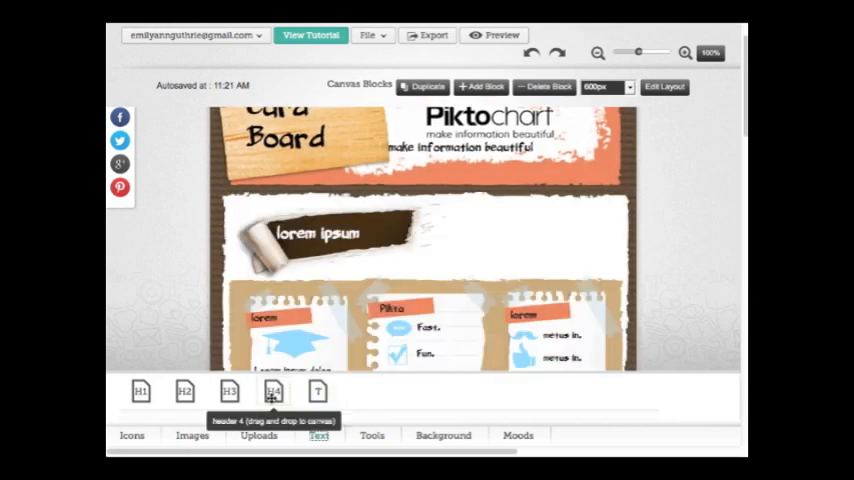
# - Drag a header onto the canvas, look at Tools, cancel the Tab Wizard and show Background options
pyautogui.moveTo(272, 392); pyautogui.dragTo(482, 236)
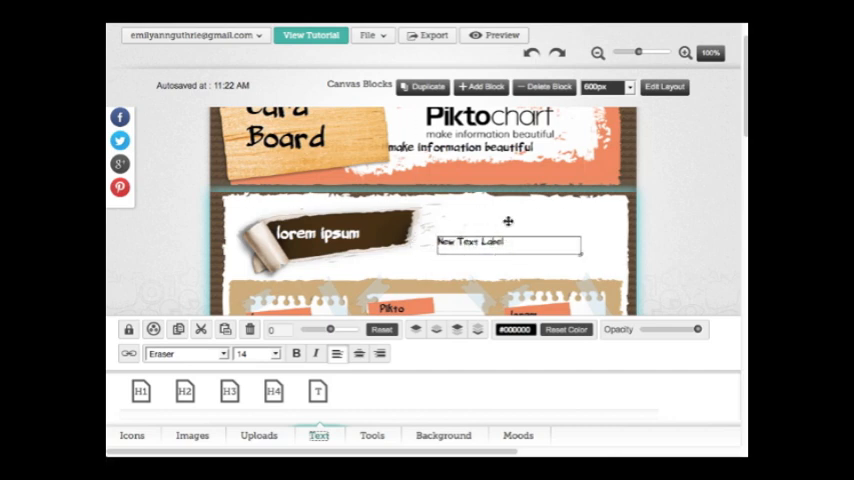
pyautogui.moveTo(524, 254)
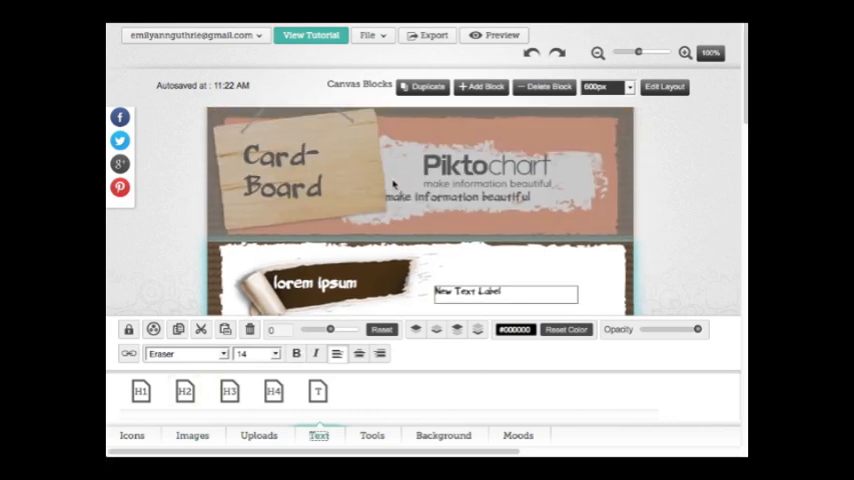
pyautogui.click(372, 436)
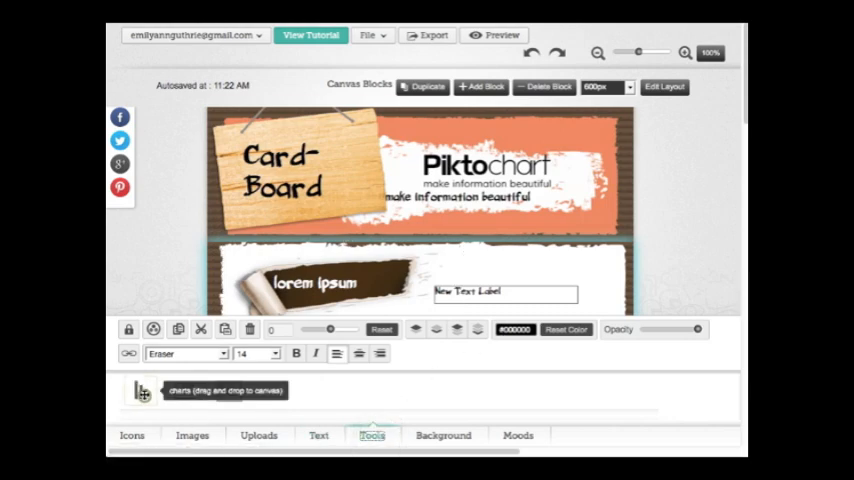
pyautogui.click(142, 392)
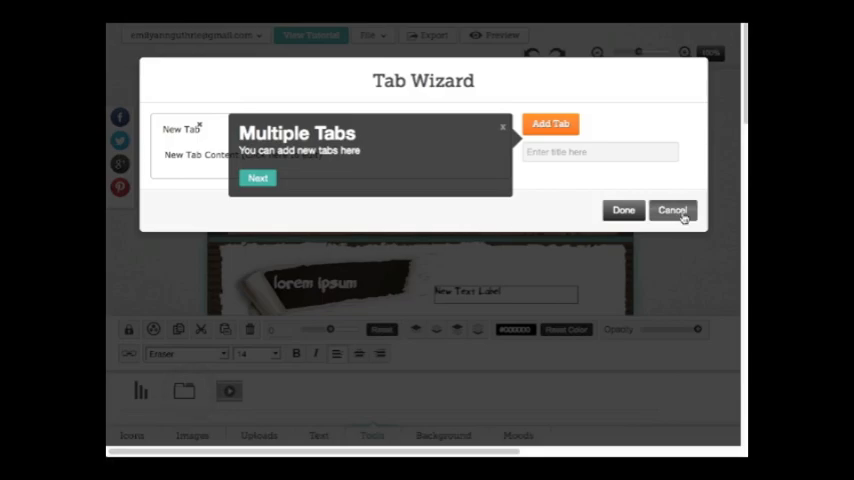
pyautogui.click(672, 210)
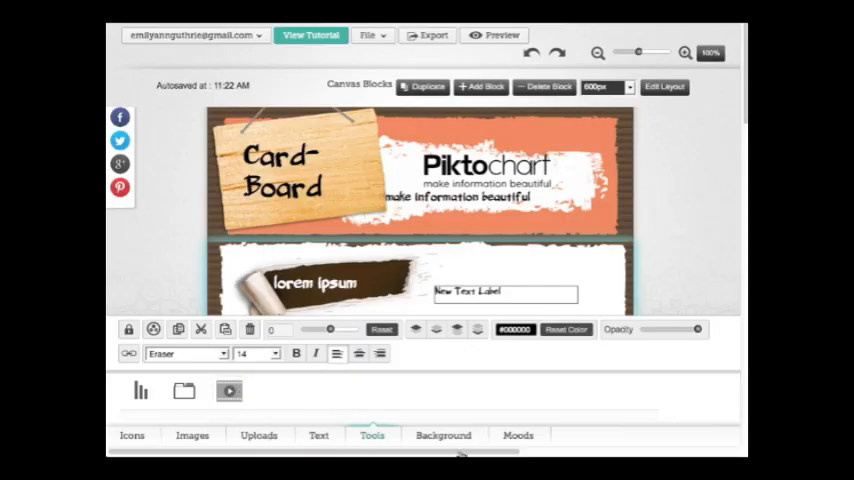
pyautogui.click(444, 436)
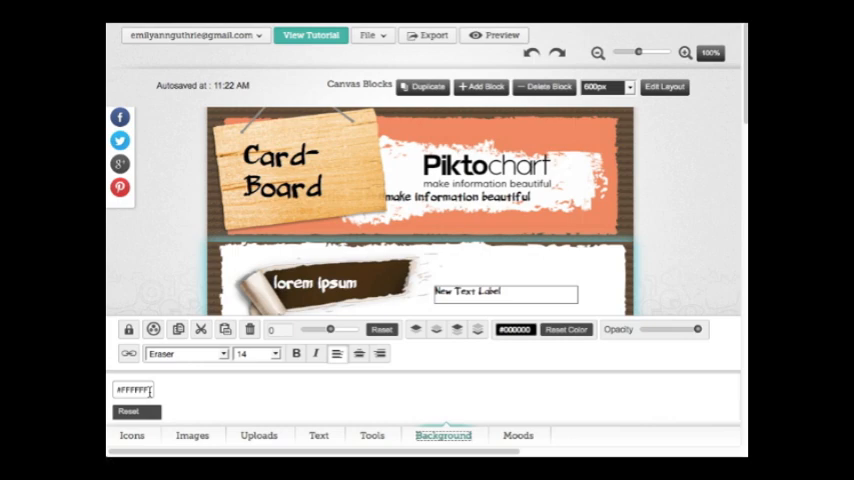
# - Show the Moods presets from Default through Cardboard 06
pyautogui.click(516, 436)
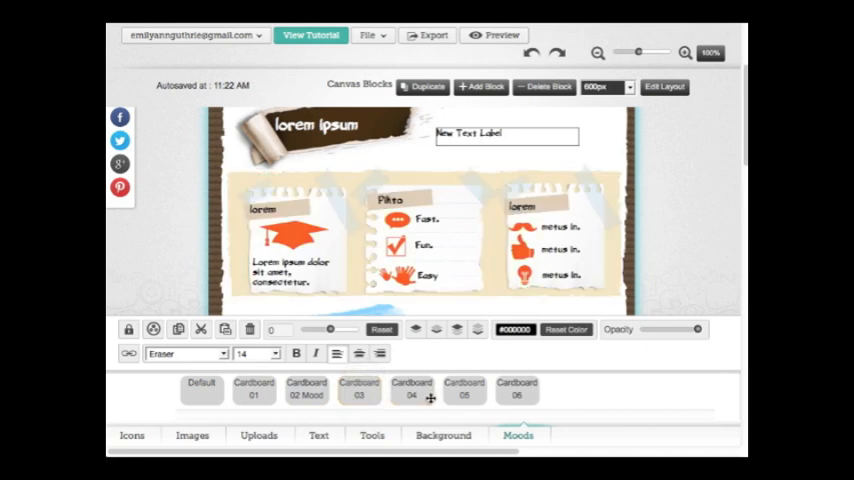
pyautogui.moveTo(420, 398)
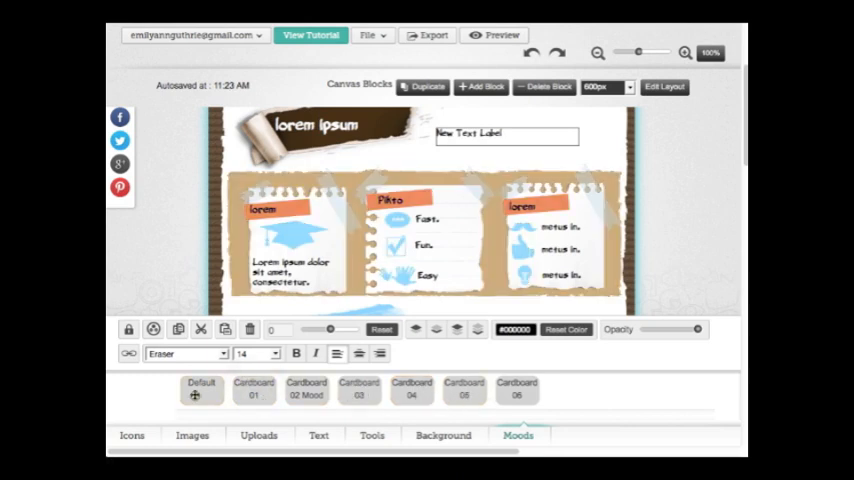
pyautogui.moveTo(710, 246)
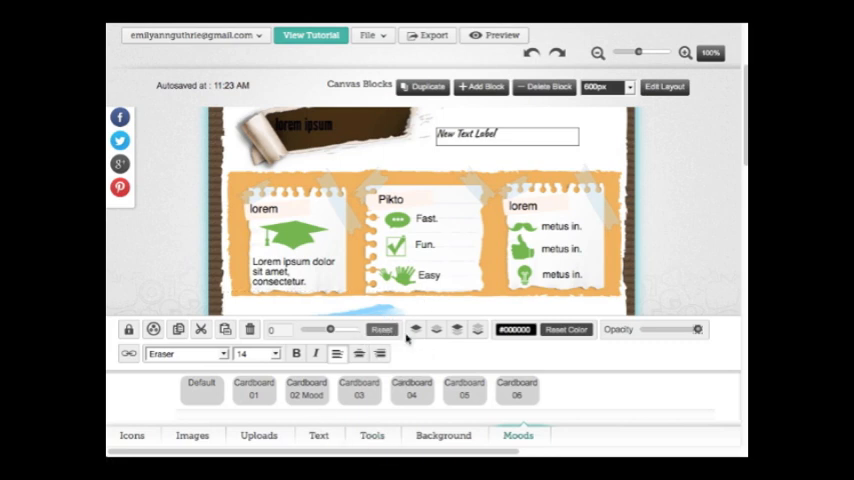
pyautogui.moveTo(416, 330)
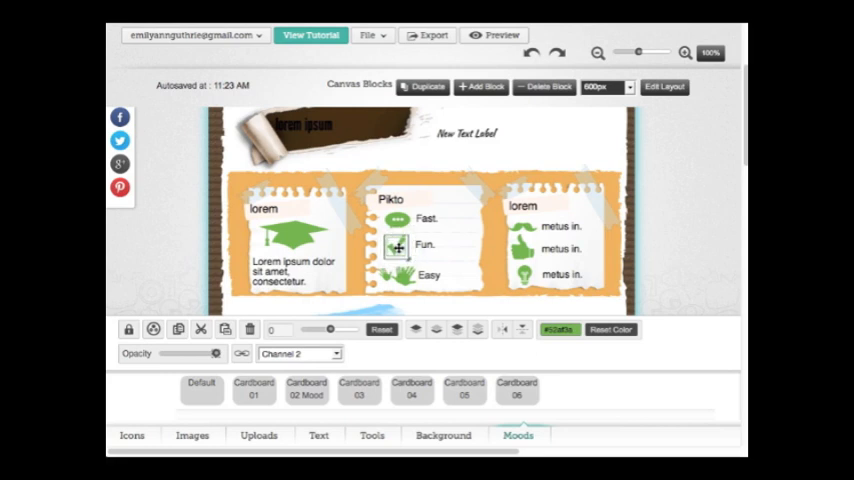
# - Apply a Cardboard mood preset giving orange panels and green section icons
pyautogui.click(396, 246)
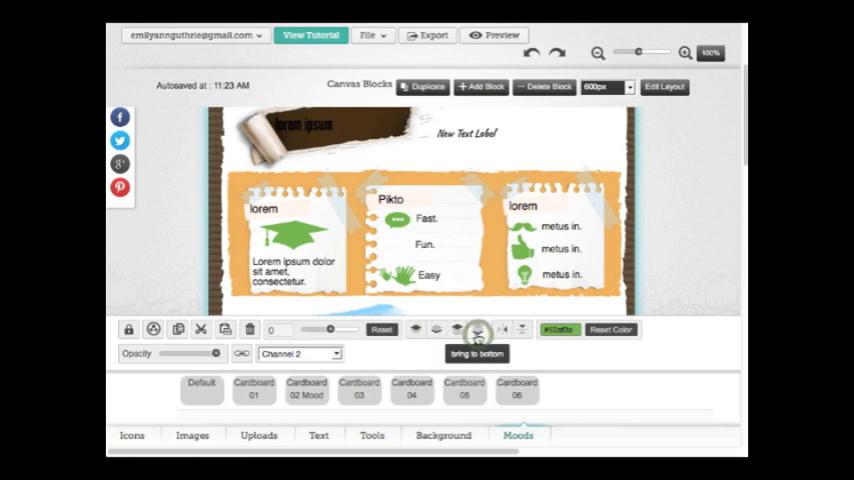
pyautogui.click(478, 330)
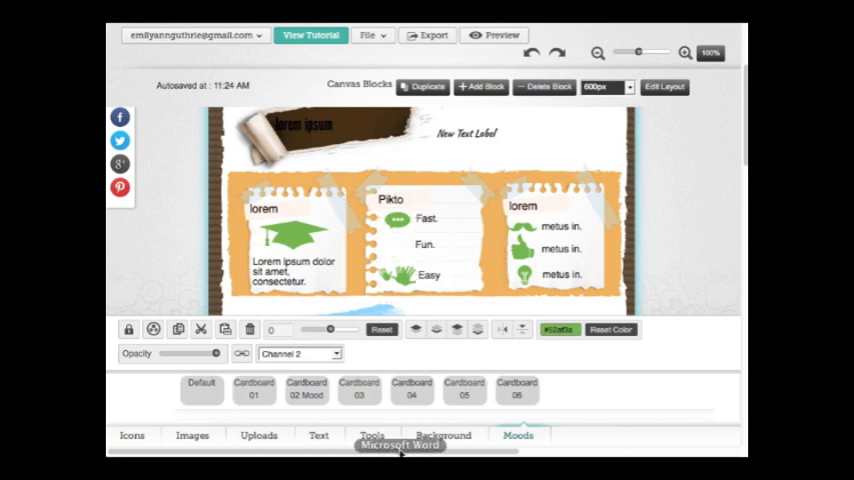
pyautogui.moveTo(584, 356)
pyautogui.write('C')
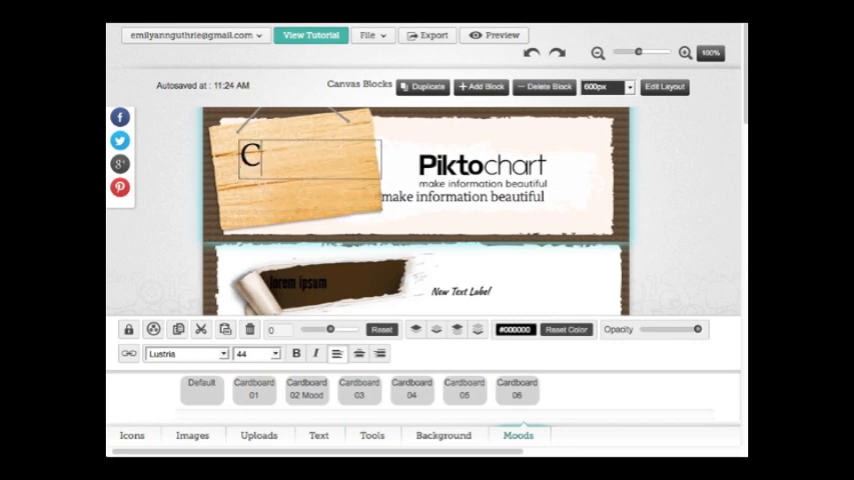
# - Retitle the banner 'Flipping the Classroom' and select the Piktochart logo
pyautogui.write('lipping the Classr')
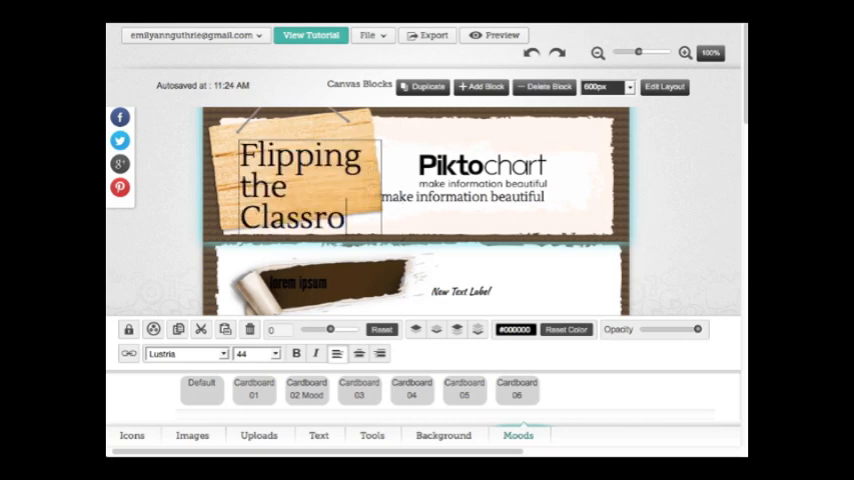
pyautogui.write('om')
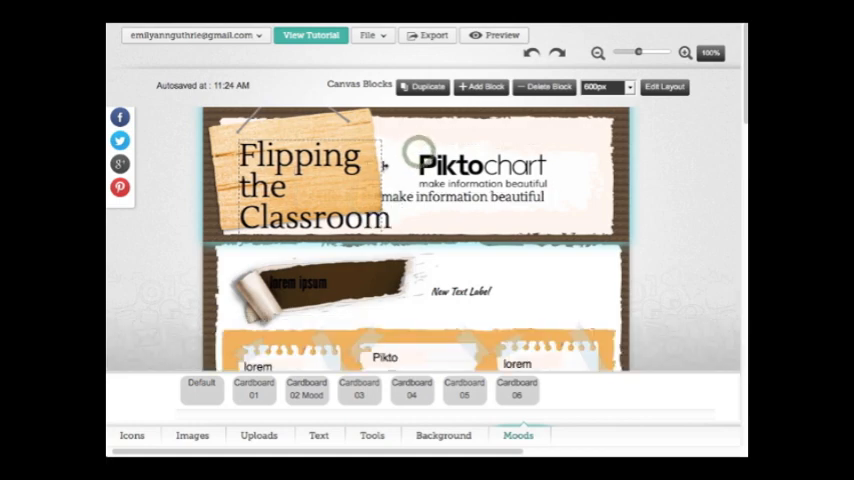
pyautogui.click(300, 184)
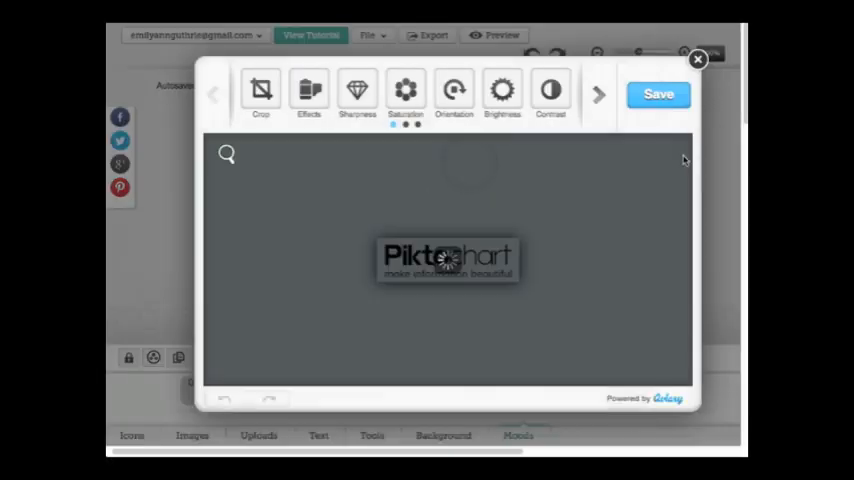
# - Close the image editor and replace the tagline with 'A critical look at a new trend in education.'
pyautogui.click(696, 60)
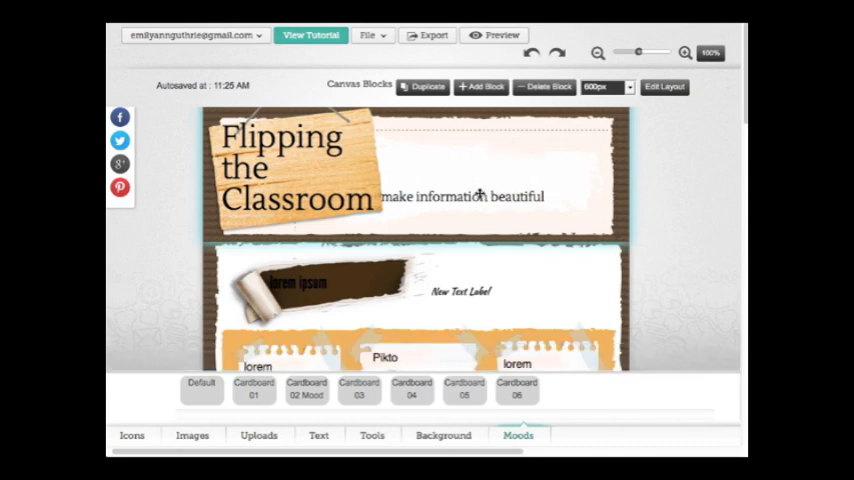
pyautogui.click(464, 196)
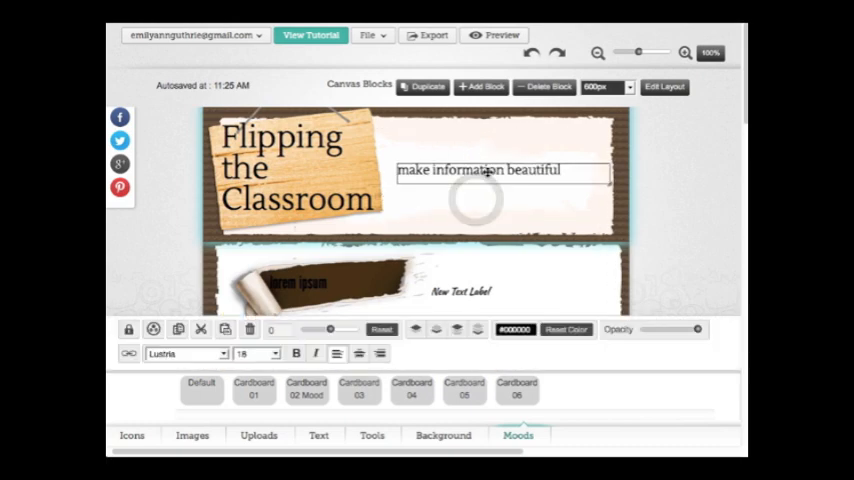
pyautogui.write('A c')
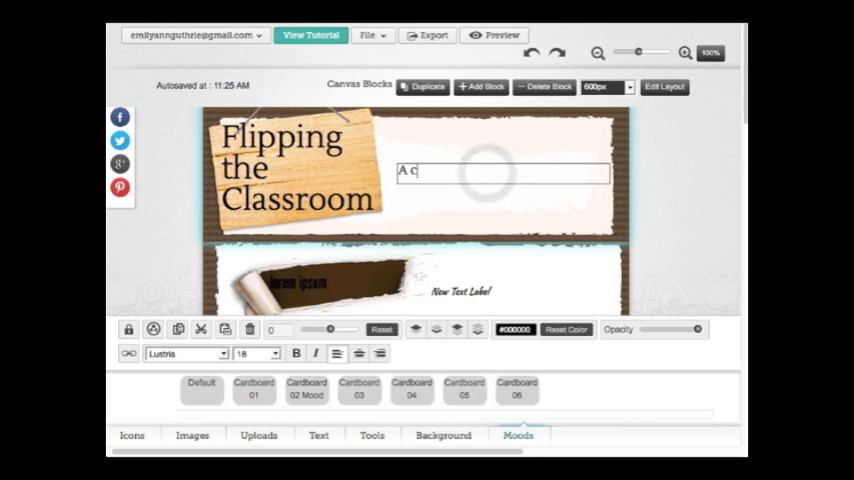
pyautogui.write('ritical look at a new tr')
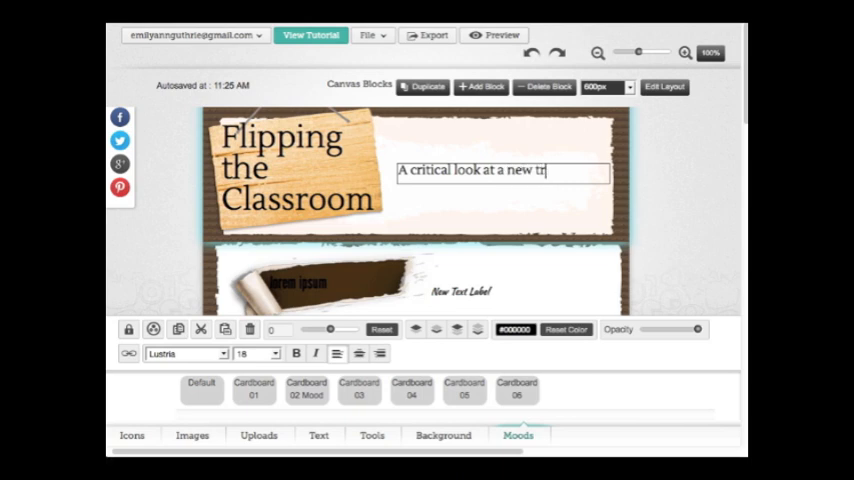
pyautogui.write('end in educ')
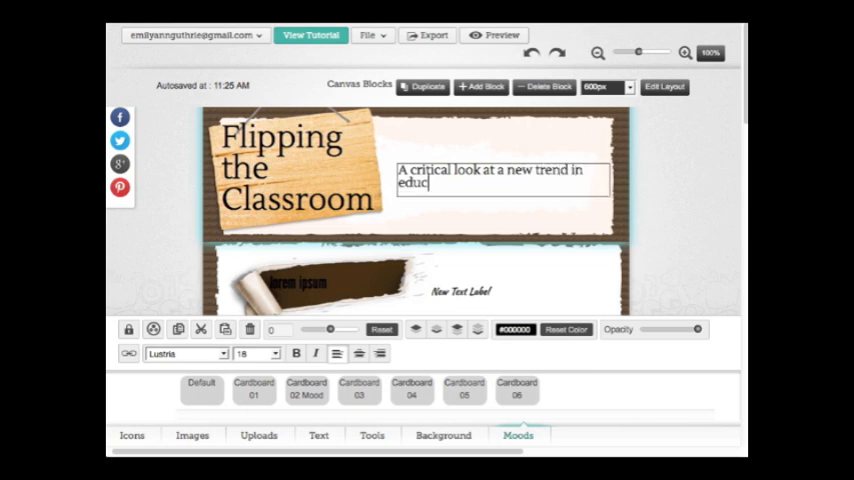
pyautogui.write('ation.')
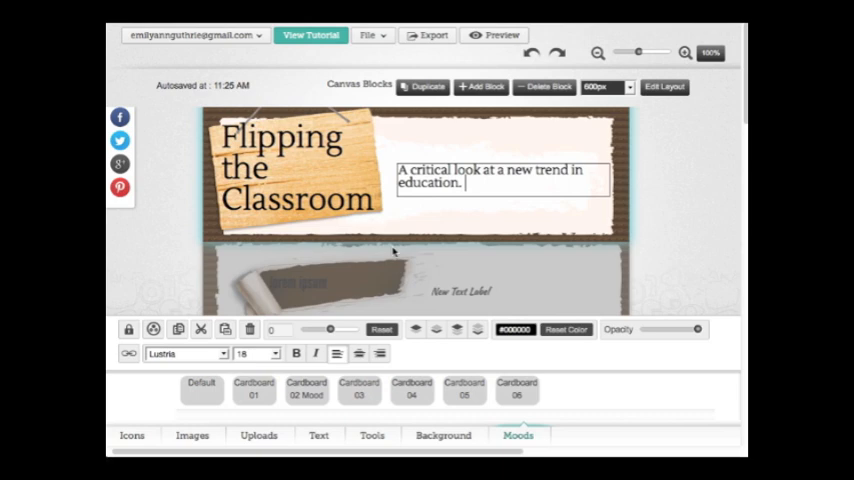
pyautogui.write('by')
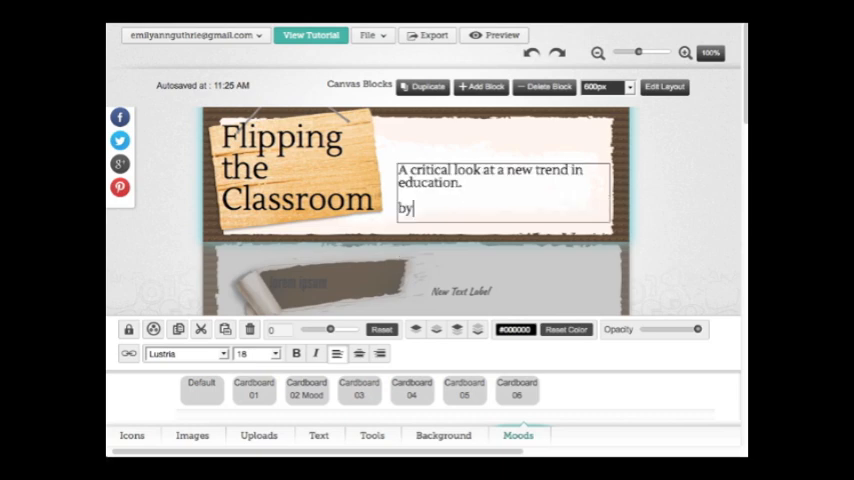
pyautogui.write('Emily G')
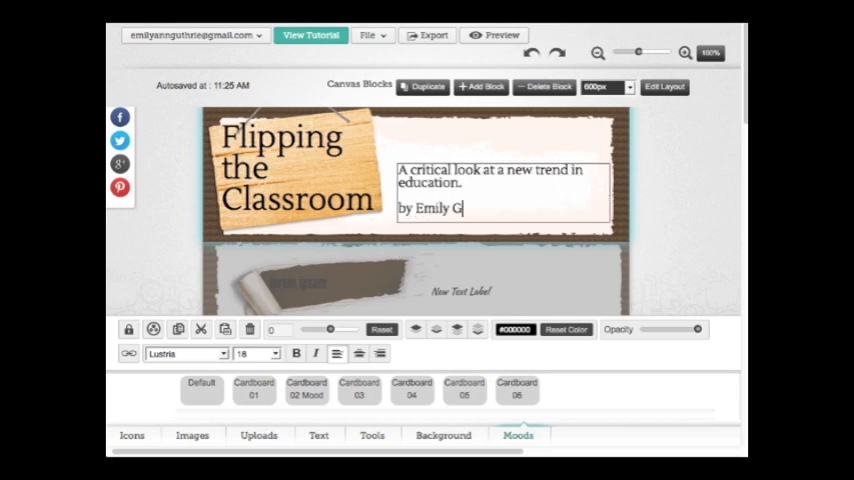
pyautogui.write('uthrie')
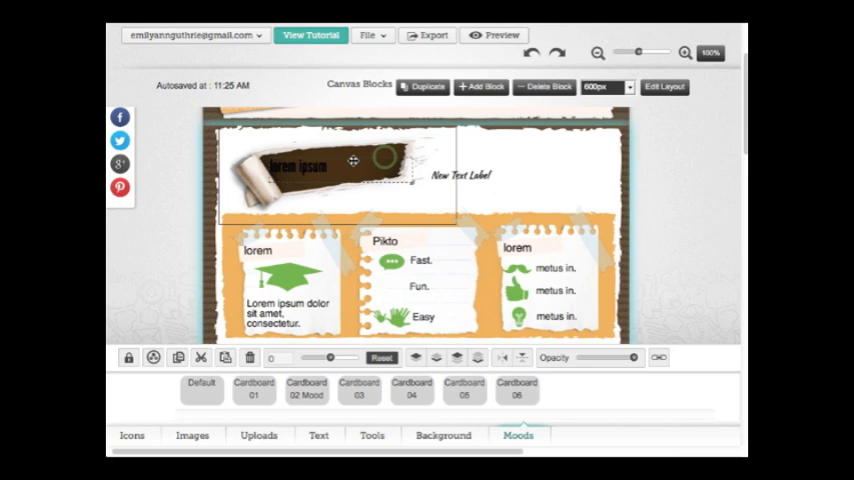
# - Trim the Cons block to three circles and retitle it "Cons of Flipping the Classroom"
pyautogui.click(460, 176)
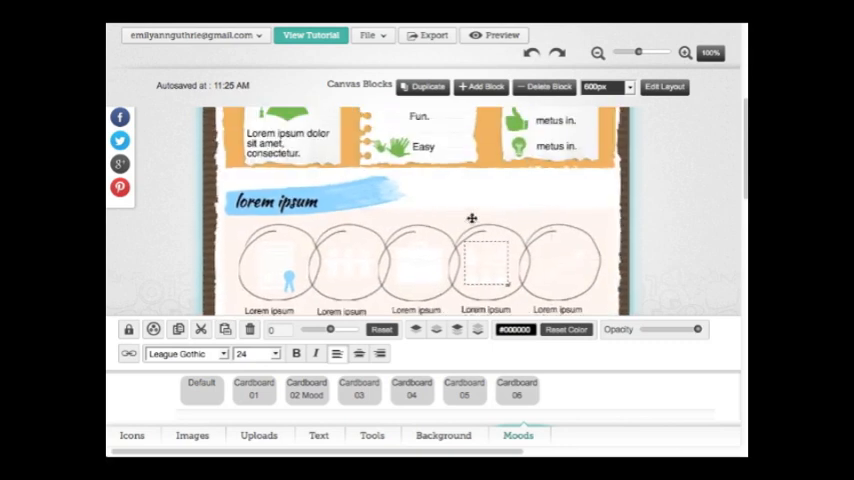
pyautogui.scroll(-3)
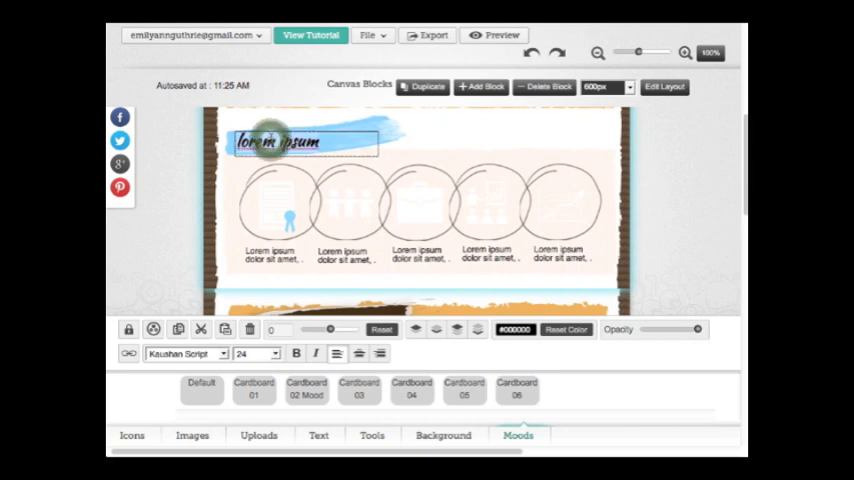
pyautogui.write('b')
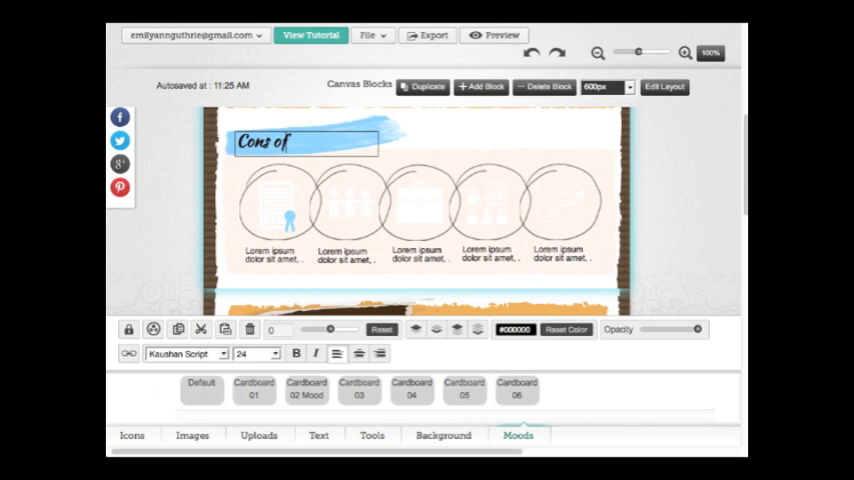
pyautogui.write('Flipping t')
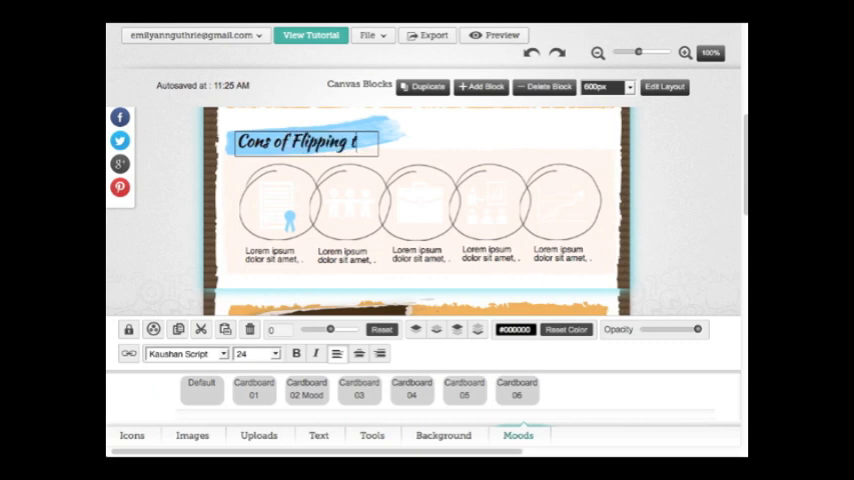
pyautogui.write('he Classroom')
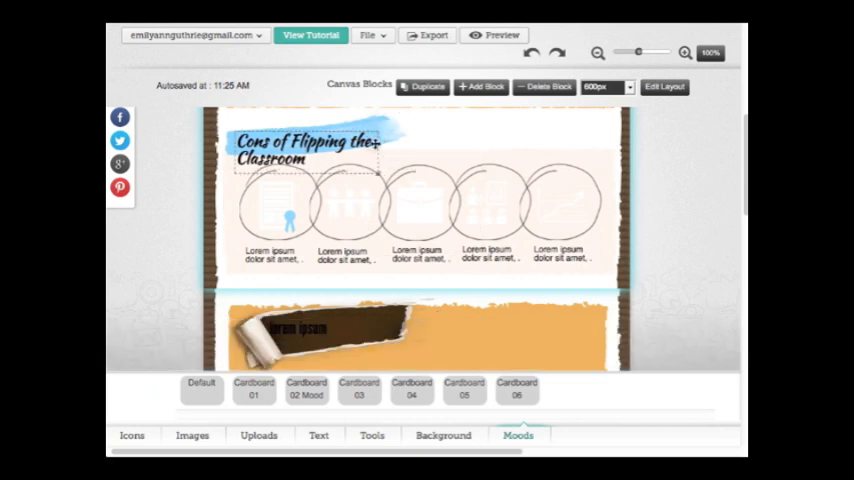
# - Browse the icon library down to the animal icon set for this section
pyautogui.click(310, 150)
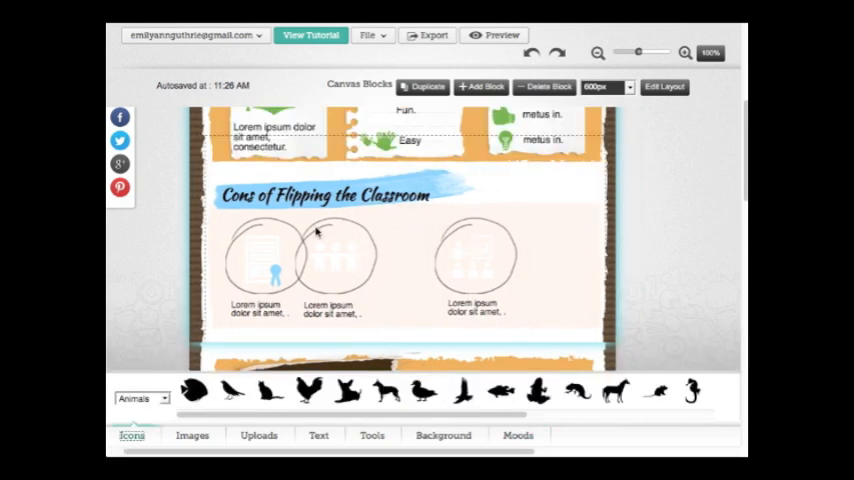
pyautogui.scroll(-3)
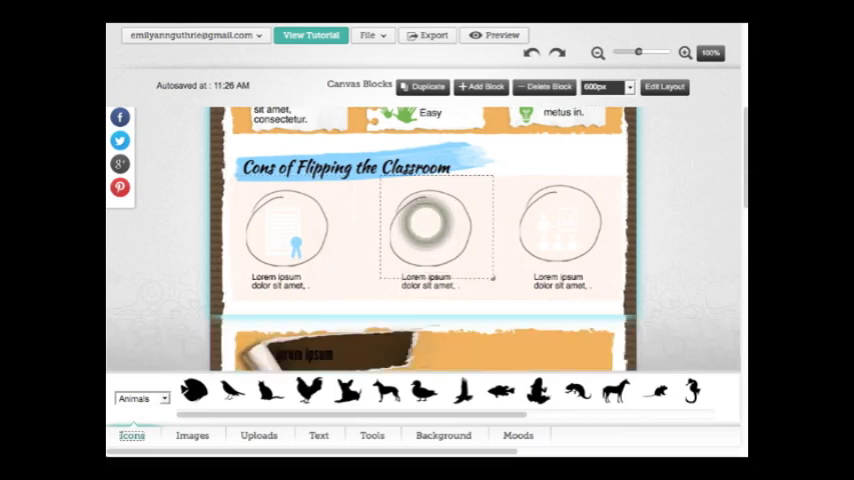
# - Replace the middle circle's lorem ipsum caption with "Increases teacher workday" on two lines
pyautogui.click(430, 282)
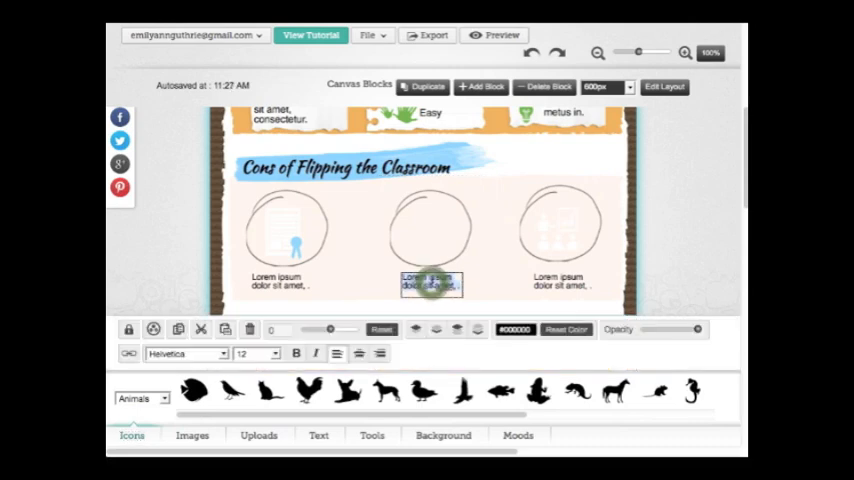
pyautogui.click(430, 284)
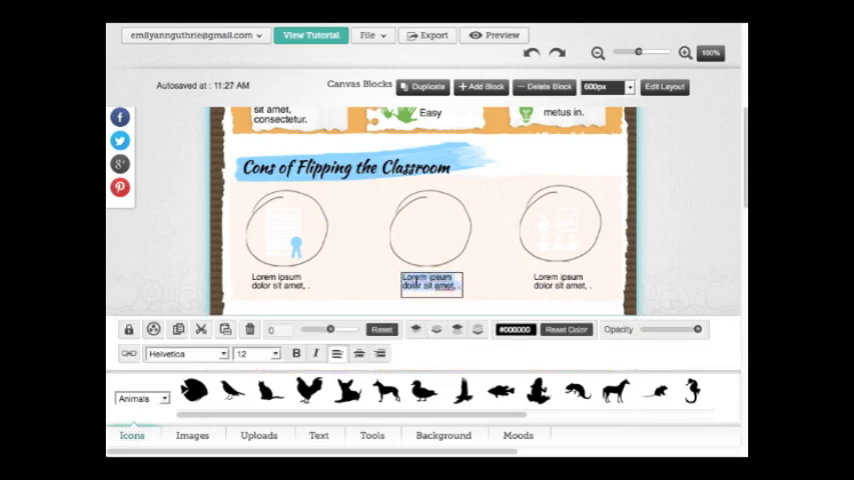
pyautogui.write('Increases')
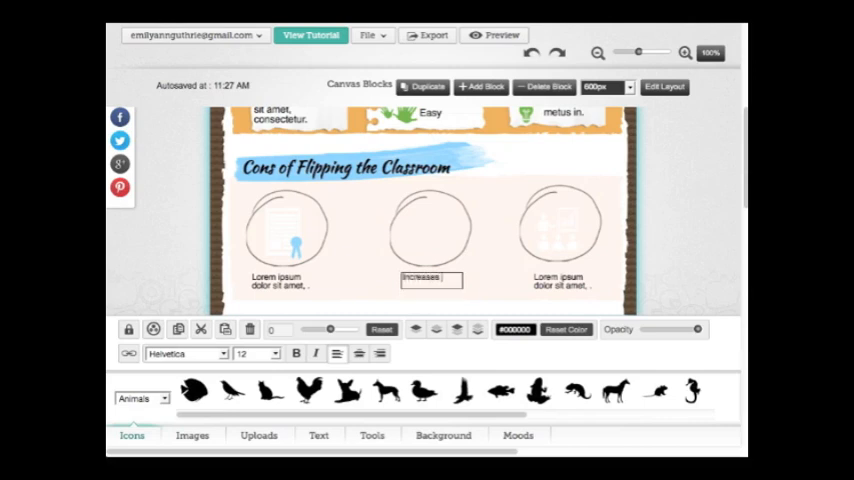
pyautogui.click(432, 280)
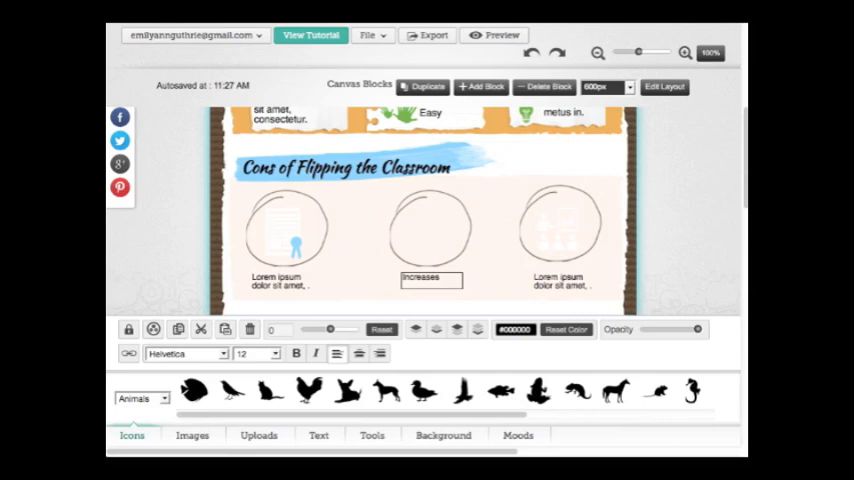
pyautogui.write('teacher workday')
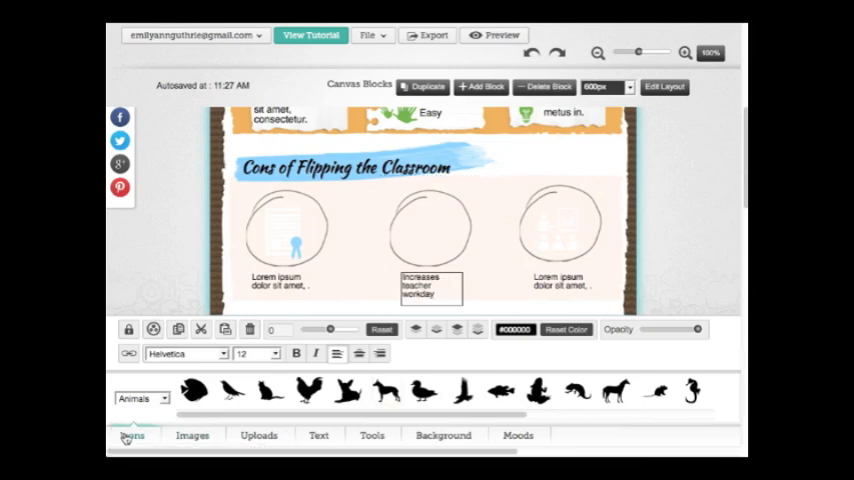
pyautogui.click(436, 238)
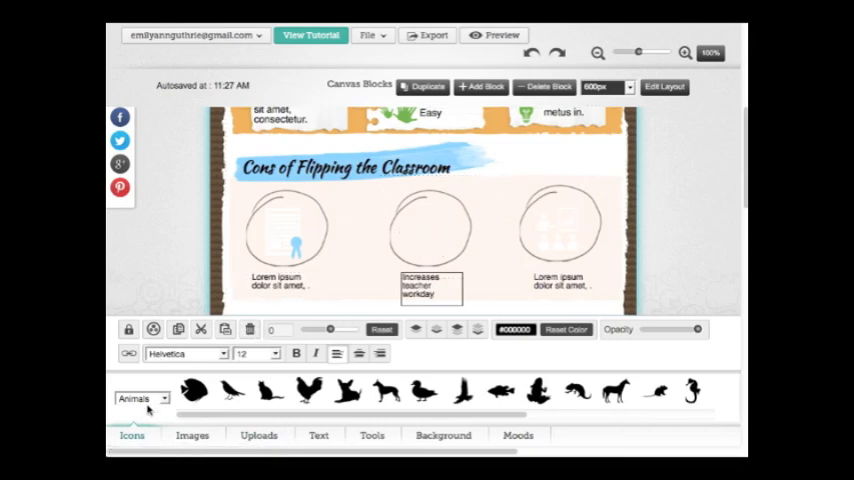
# - Add the Education set's raised-hand icon to the middle circle and pick blue for it
pyautogui.click(140, 400)
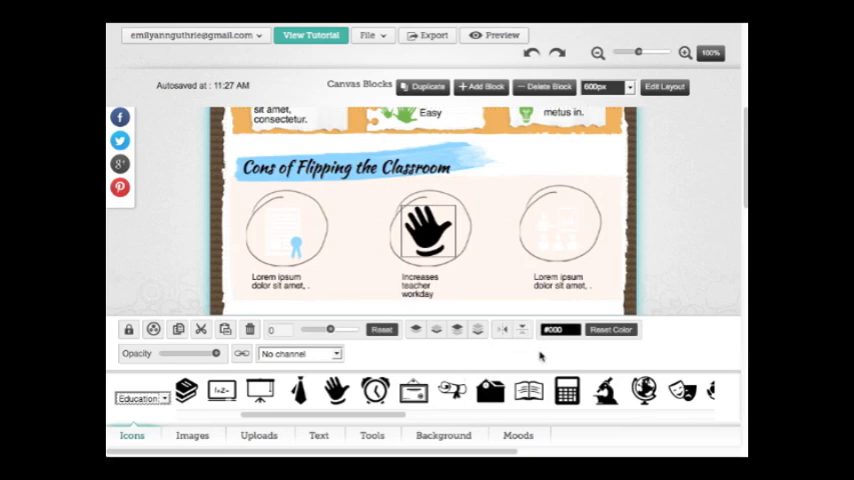
pyautogui.click(558, 330)
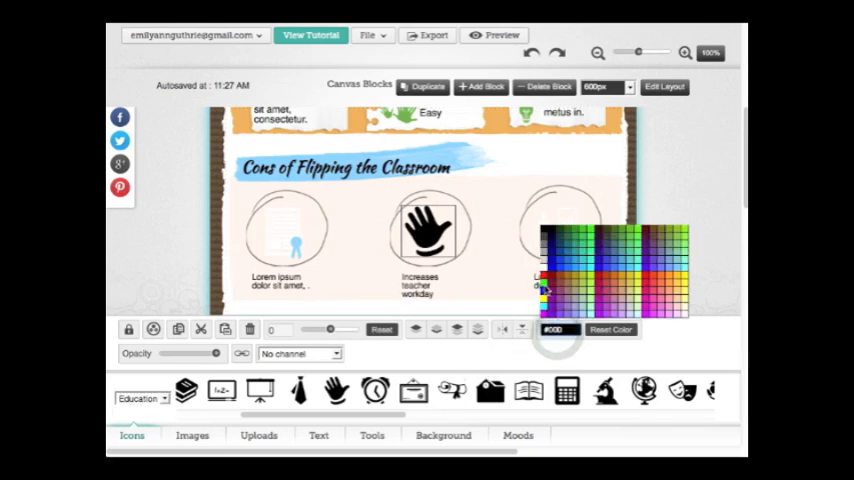
pyautogui.moveTo(598, 264)
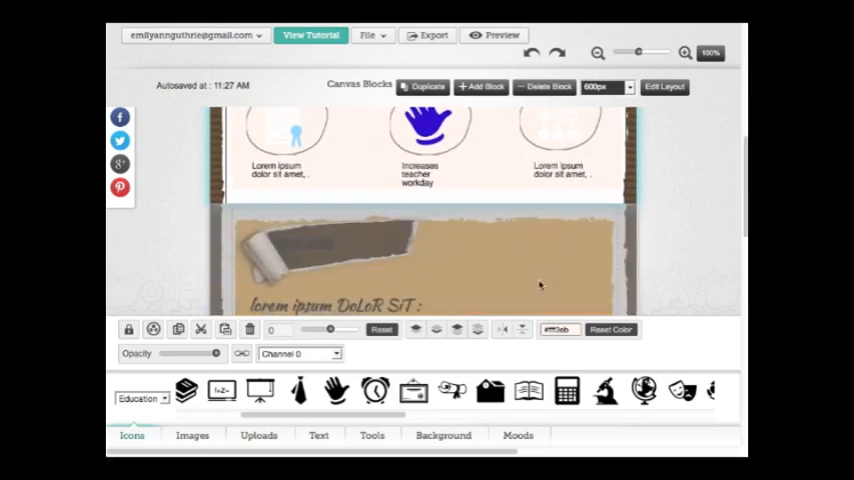
# - Look over the lower sections, then navigate away so the Leave Page warning appears
pyautogui.scroll(-3)
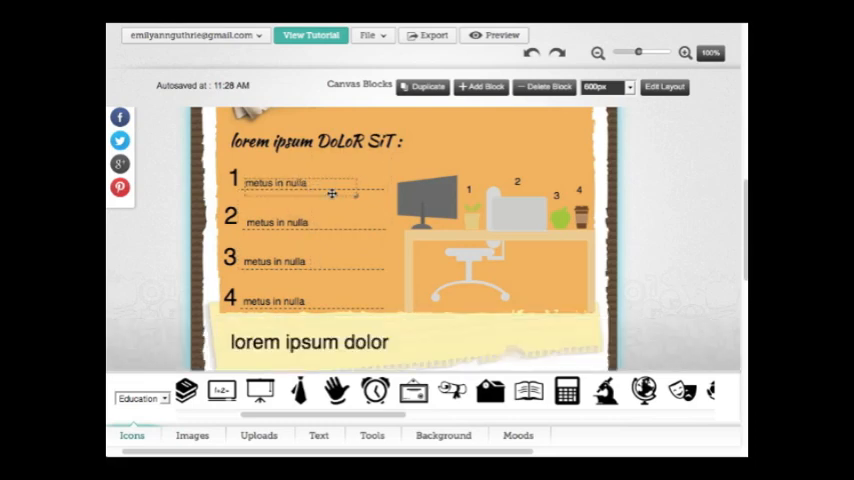
pyautogui.click(290, 184)
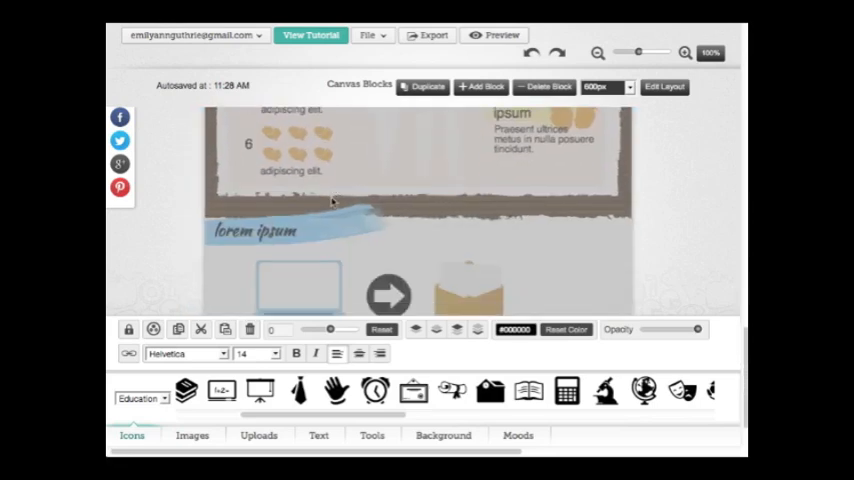
pyautogui.scroll(-3)
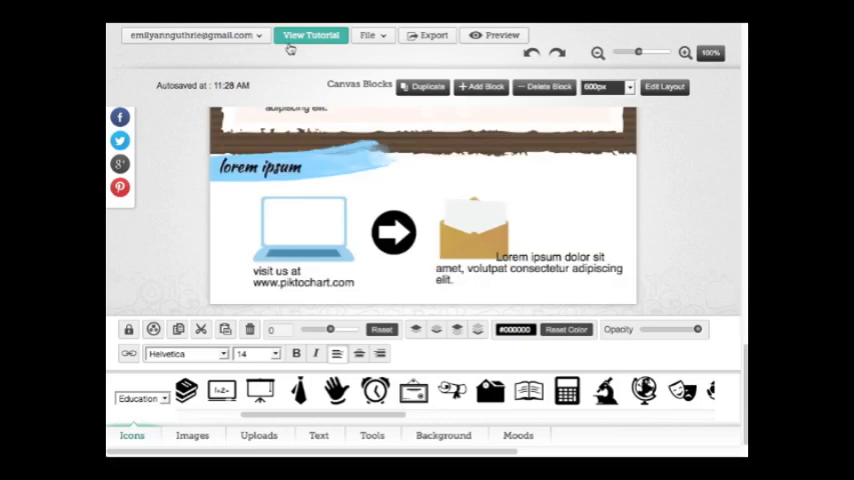
pyautogui.moveTo(200, 56)
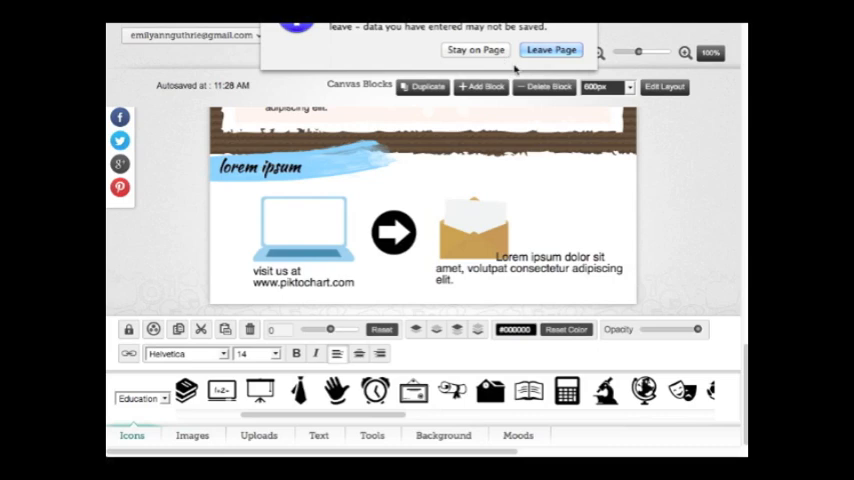
# - Confirm Leave Page and load the saved Flipping the Classroom infographic from My Saved Infographics
pyautogui.click(552, 50)
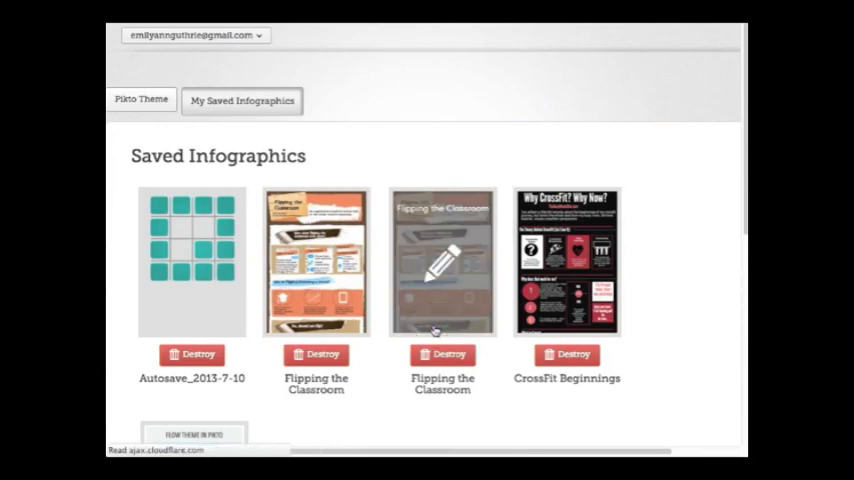
pyautogui.click(442, 262)
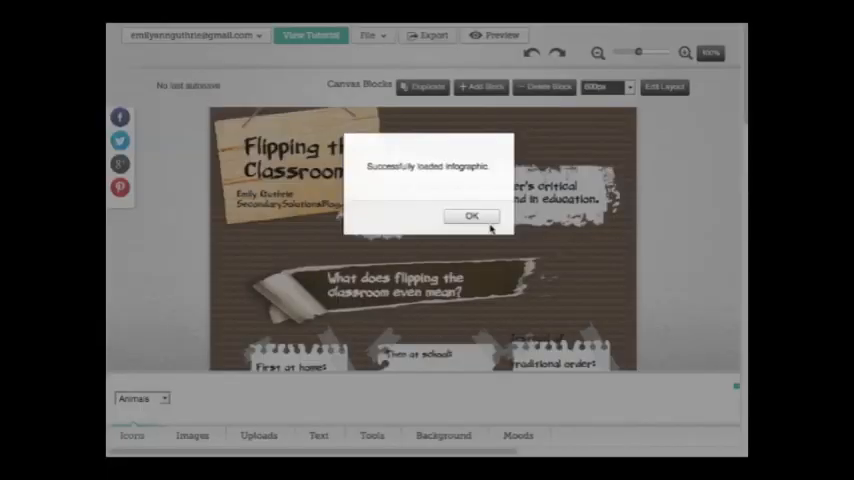
# - Dismiss the Successfully loaded dialog and scroll the chalkboard infographic down to Helpful Resources
pyautogui.click(470, 216)
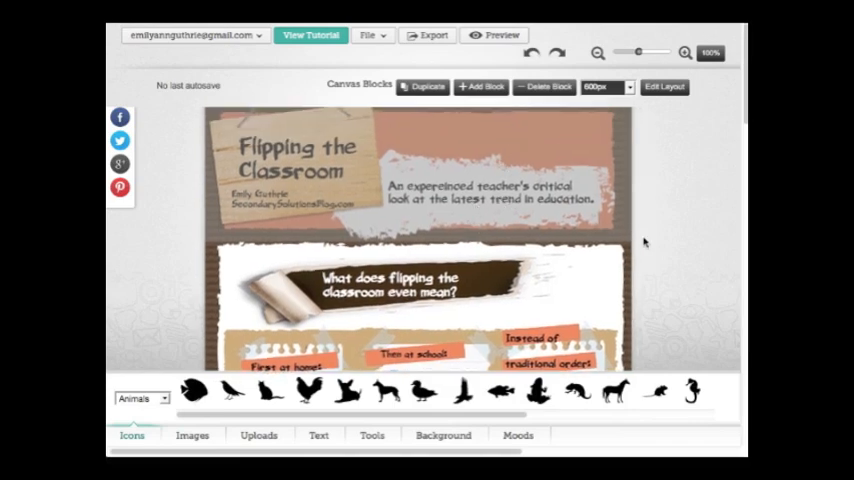
pyautogui.scroll(-3)
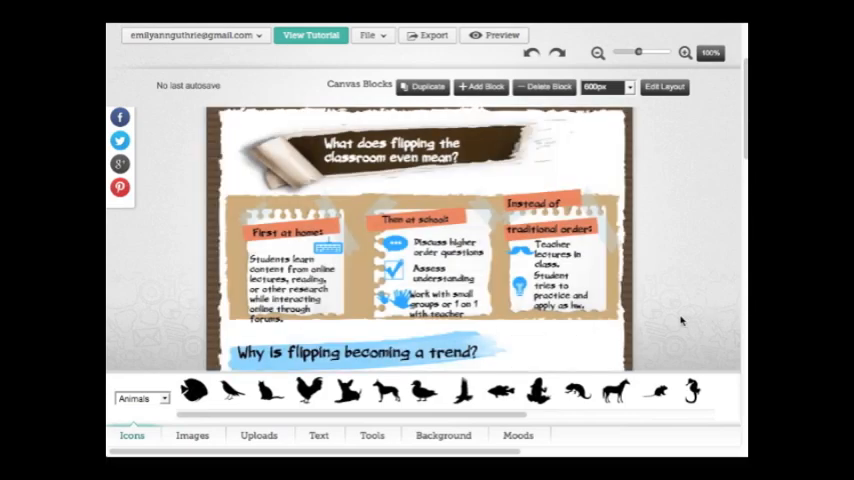
pyautogui.scroll(-3)
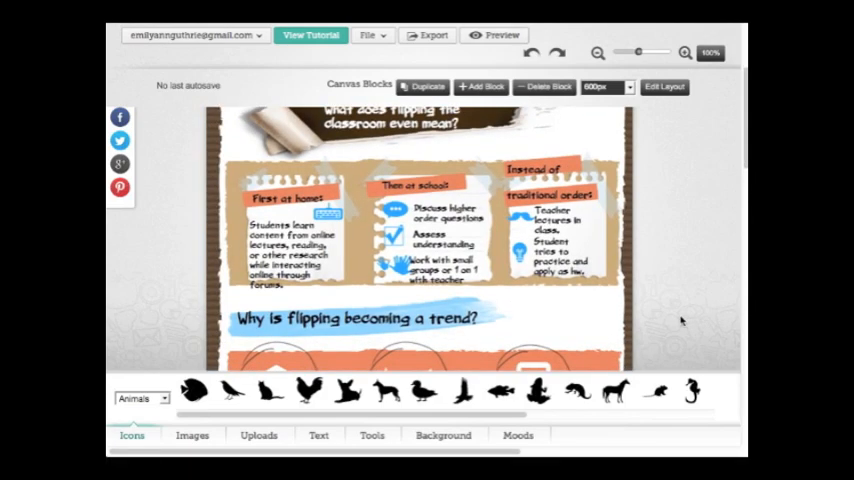
pyautogui.scroll(-3)
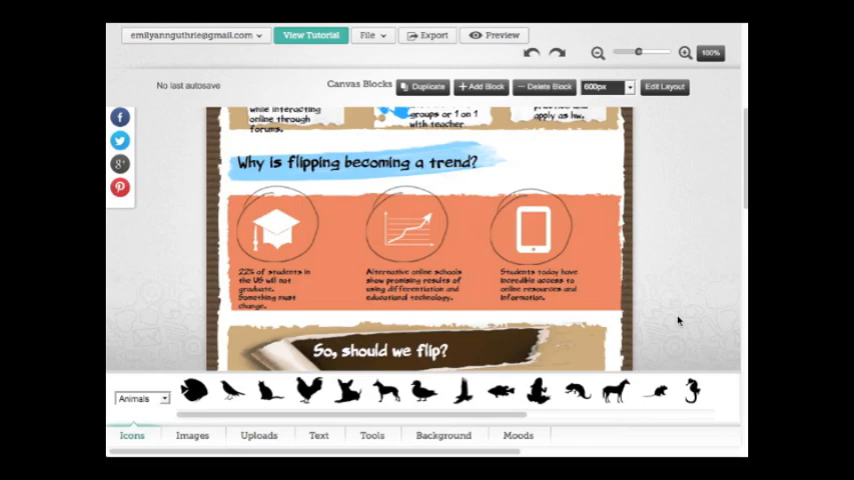
pyautogui.scroll(-3)
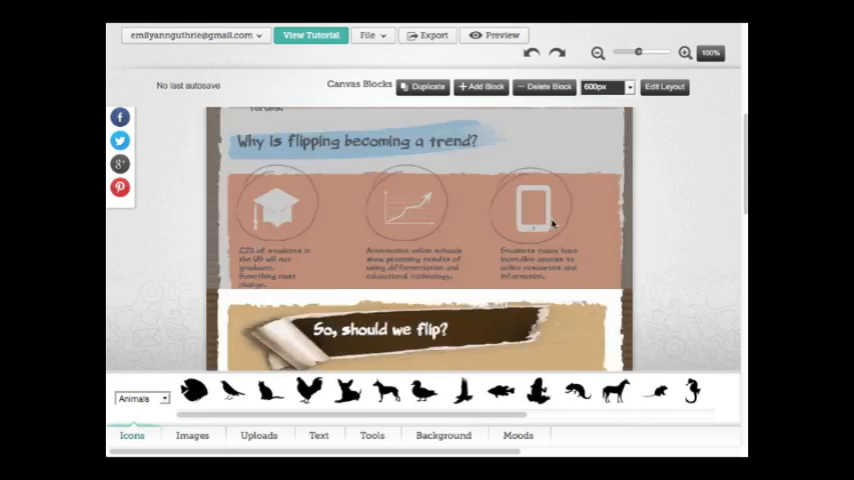
pyautogui.scroll(-3)
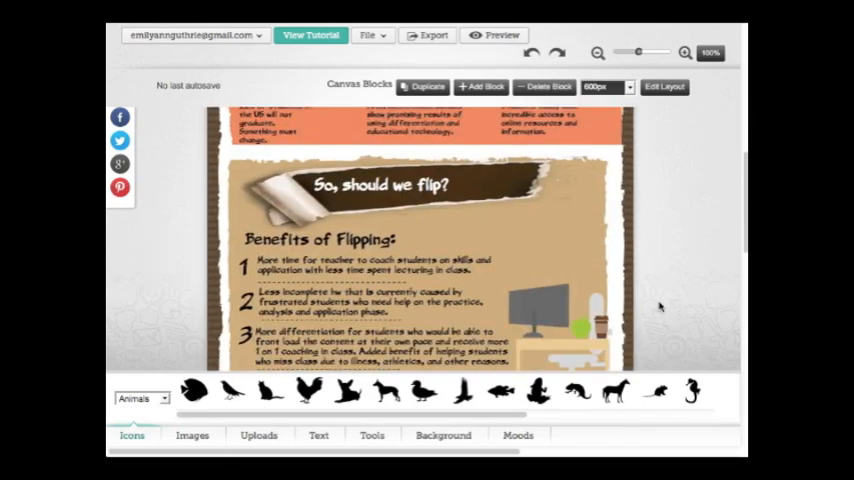
pyautogui.scroll(-3)
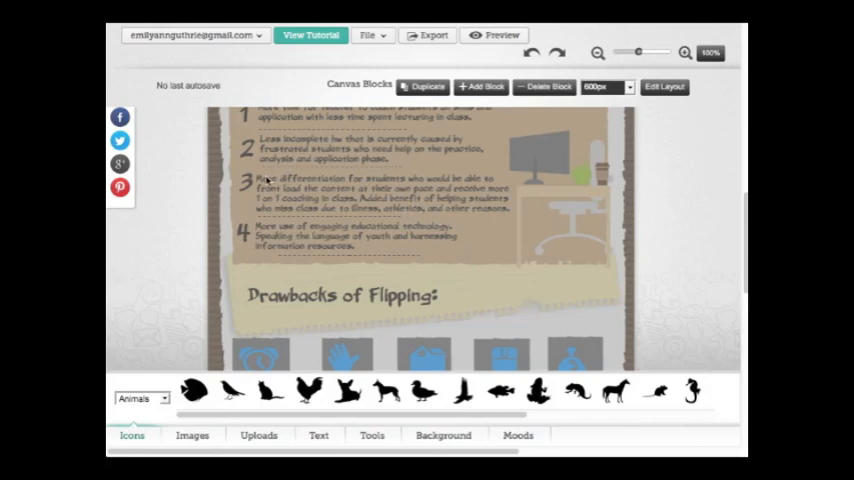
pyautogui.scroll(-3)
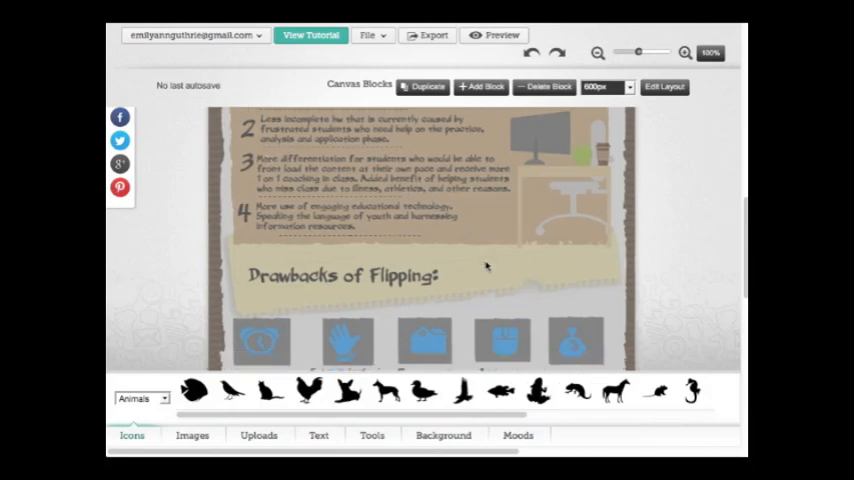
pyautogui.scroll(-3)
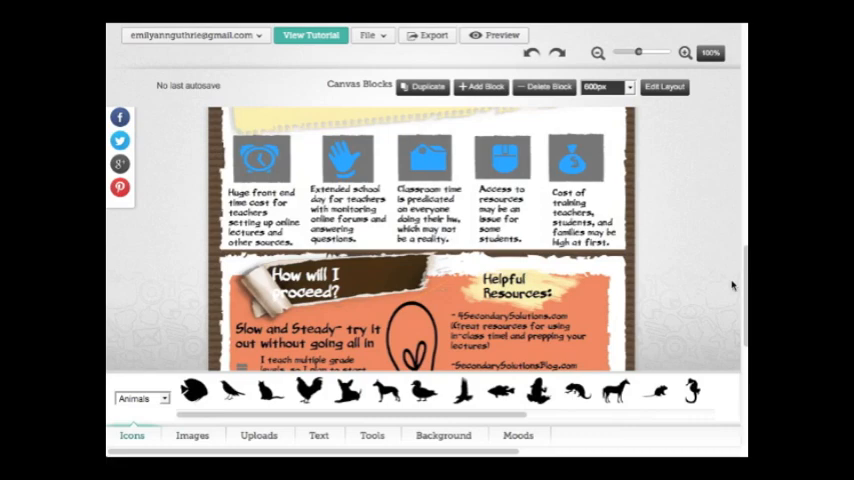
pyautogui.scroll(-3)
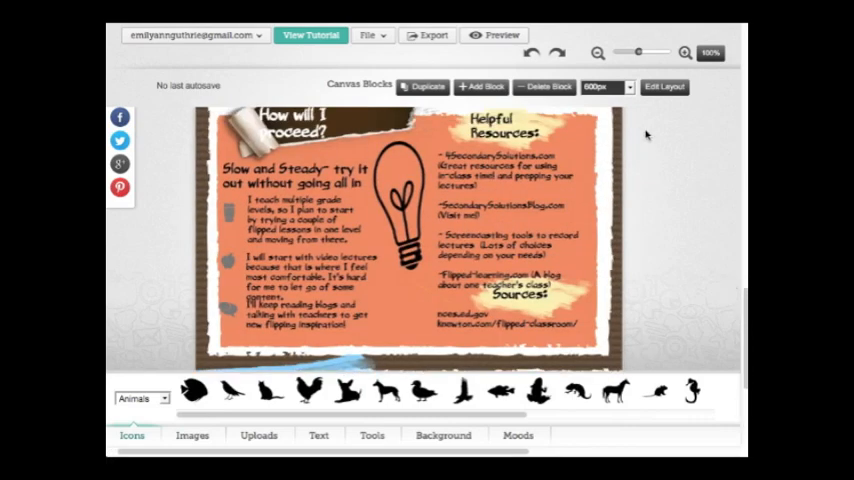
pyautogui.moveTo(664, 88)
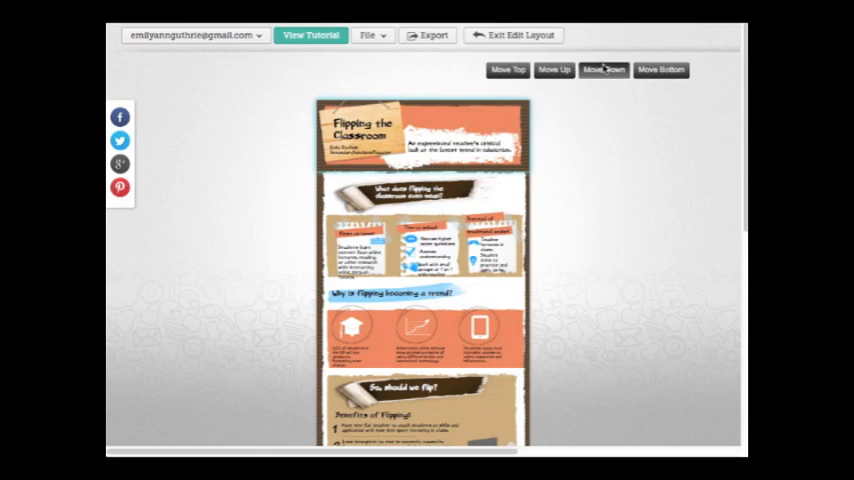
pyautogui.click(514, 36)
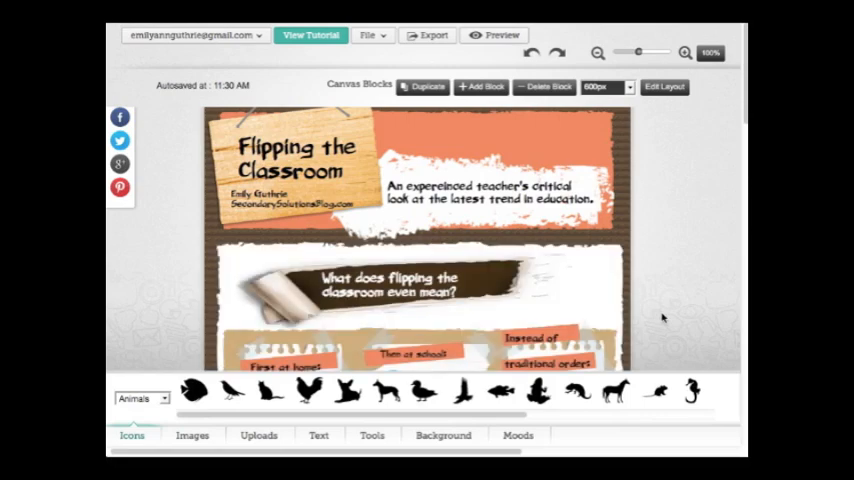
pyautogui.scroll(-3)
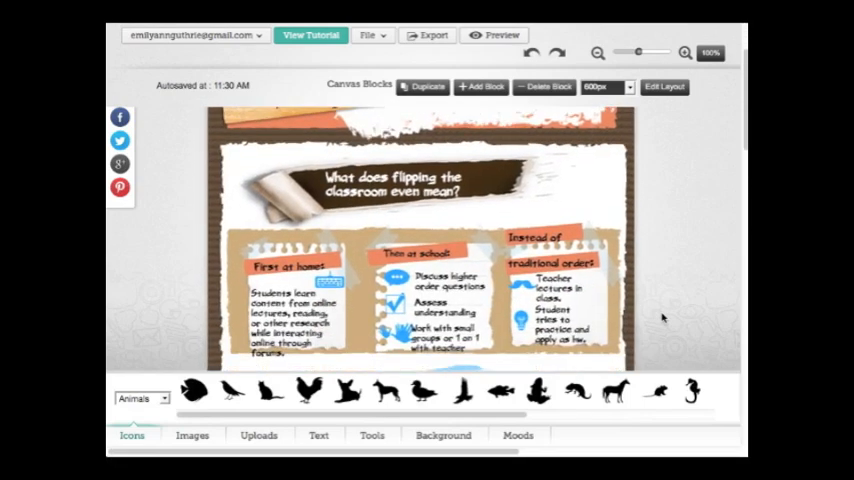